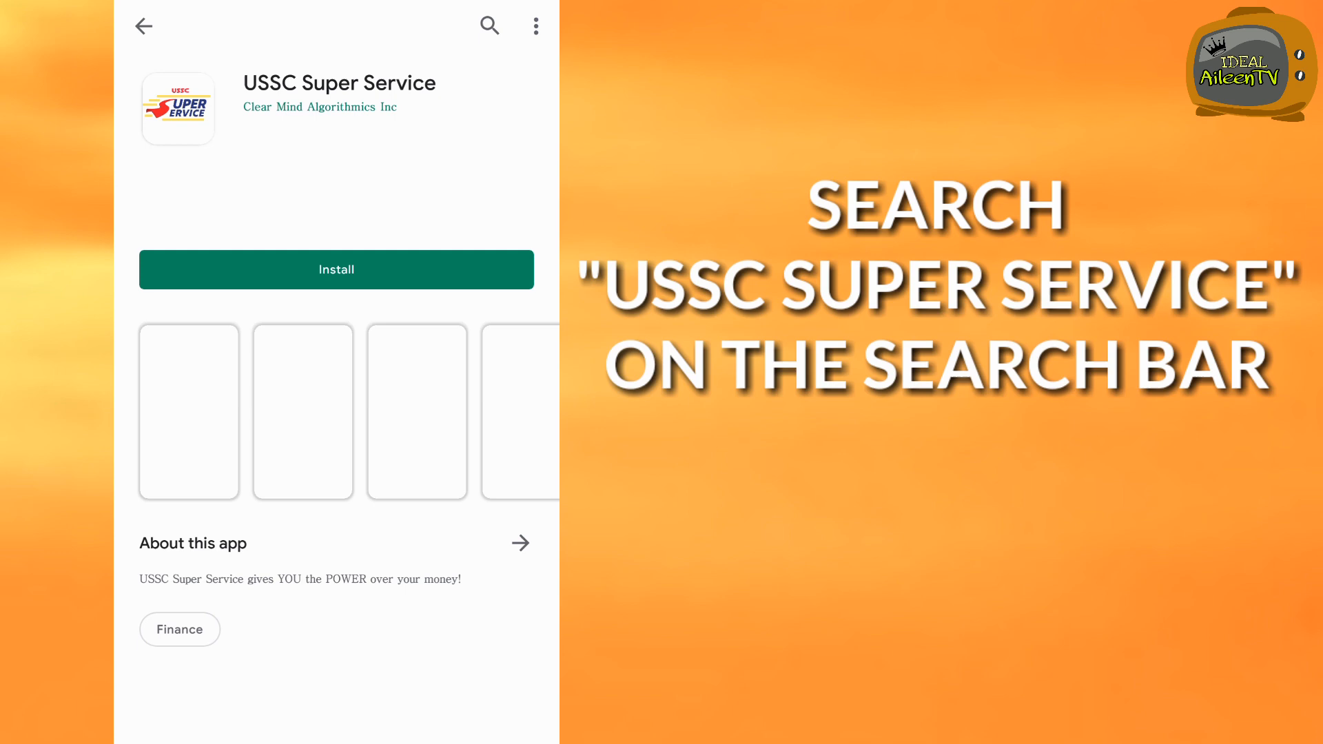
Step: Install USSC Super Service from Google Play and launch it to the welcome introduction
left_click(336, 268)
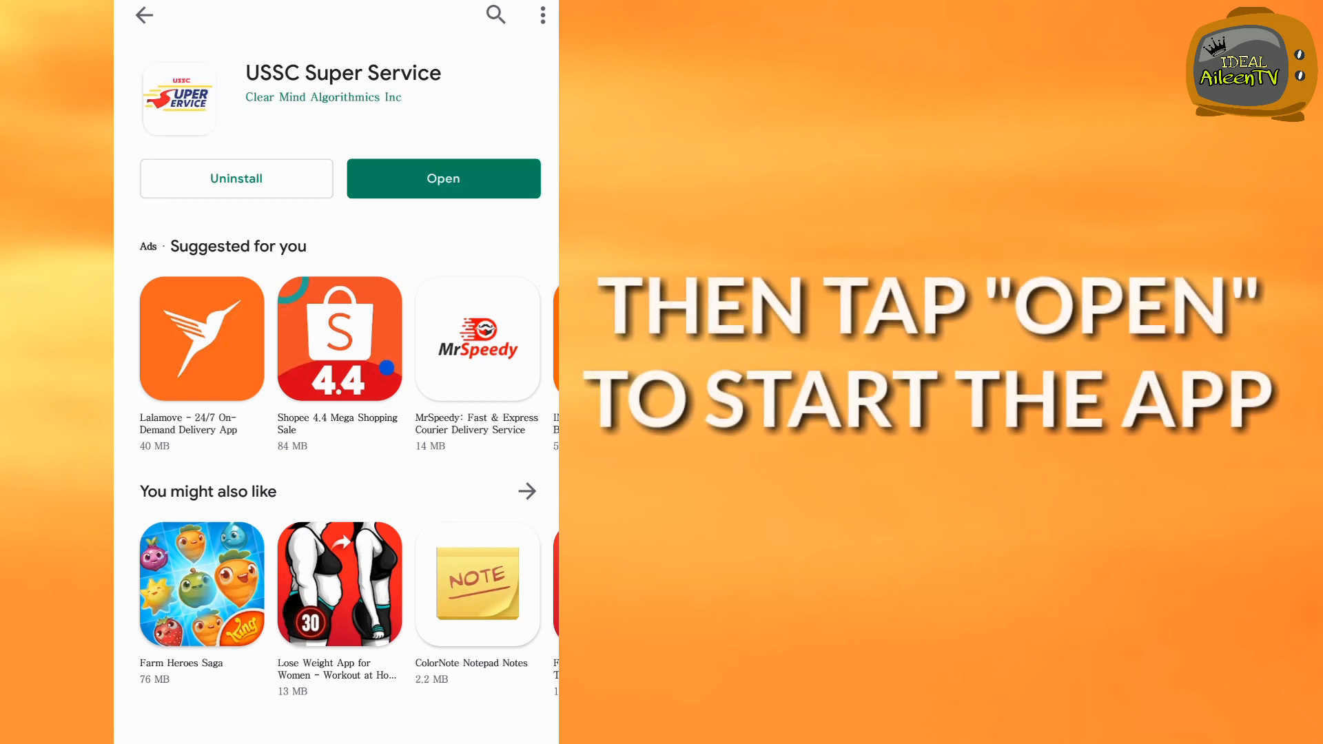
left_click(442, 178)
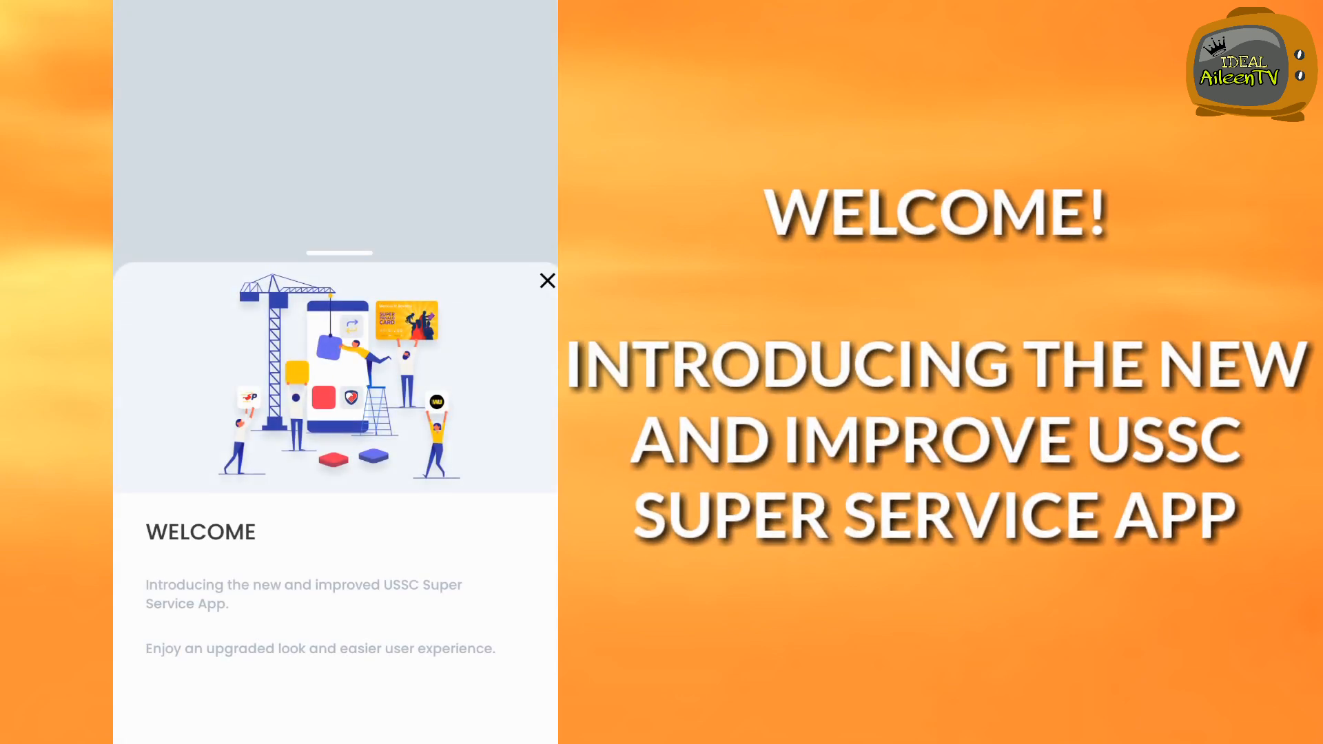
Step: Dismiss the welcome sheet, start Signup, accept data collection and allow phone-call permission
left_click(547, 280)
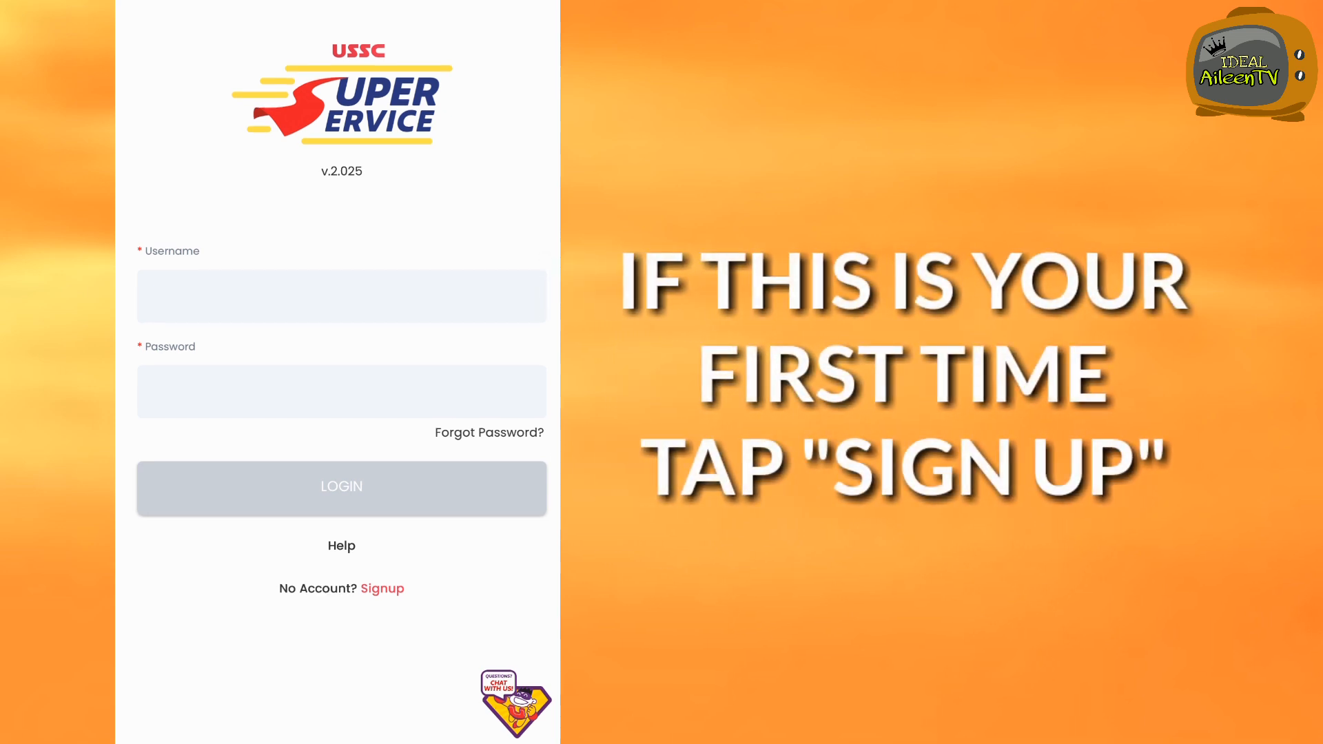
left_click(381, 588)
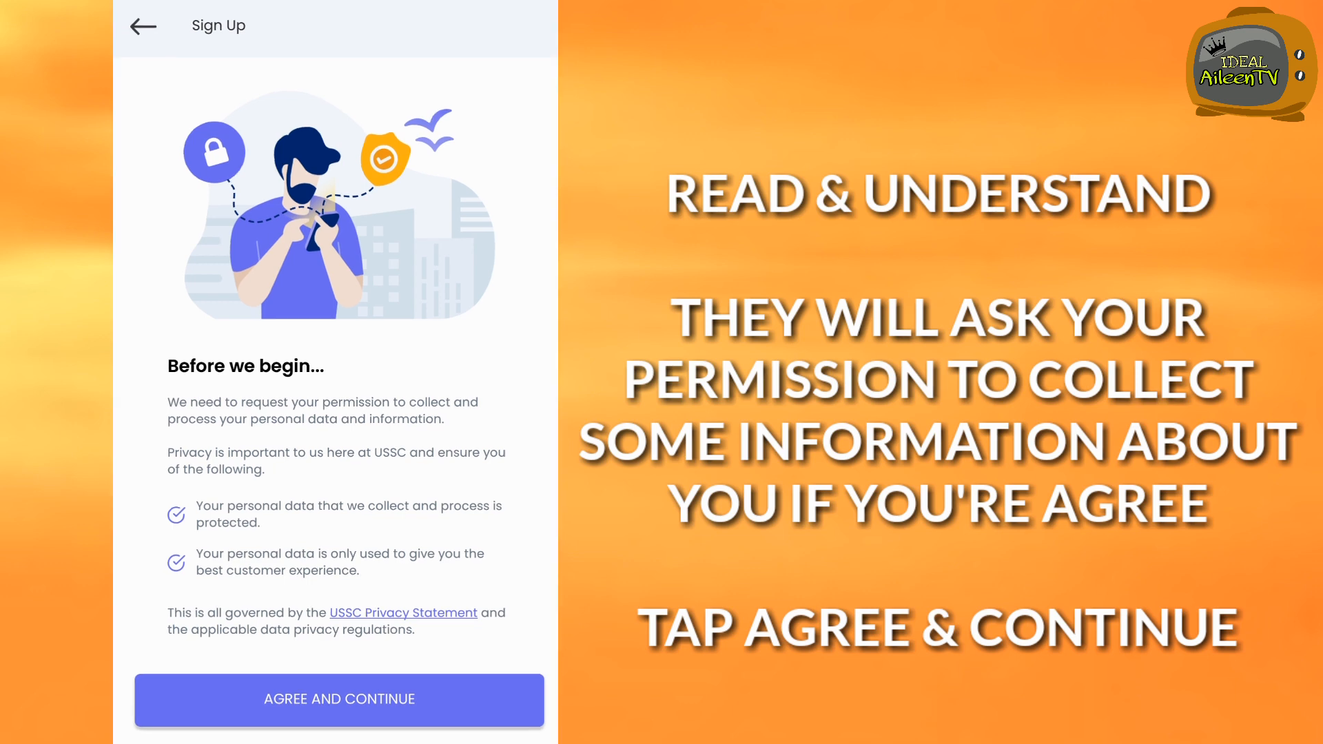
left_click(339, 700)
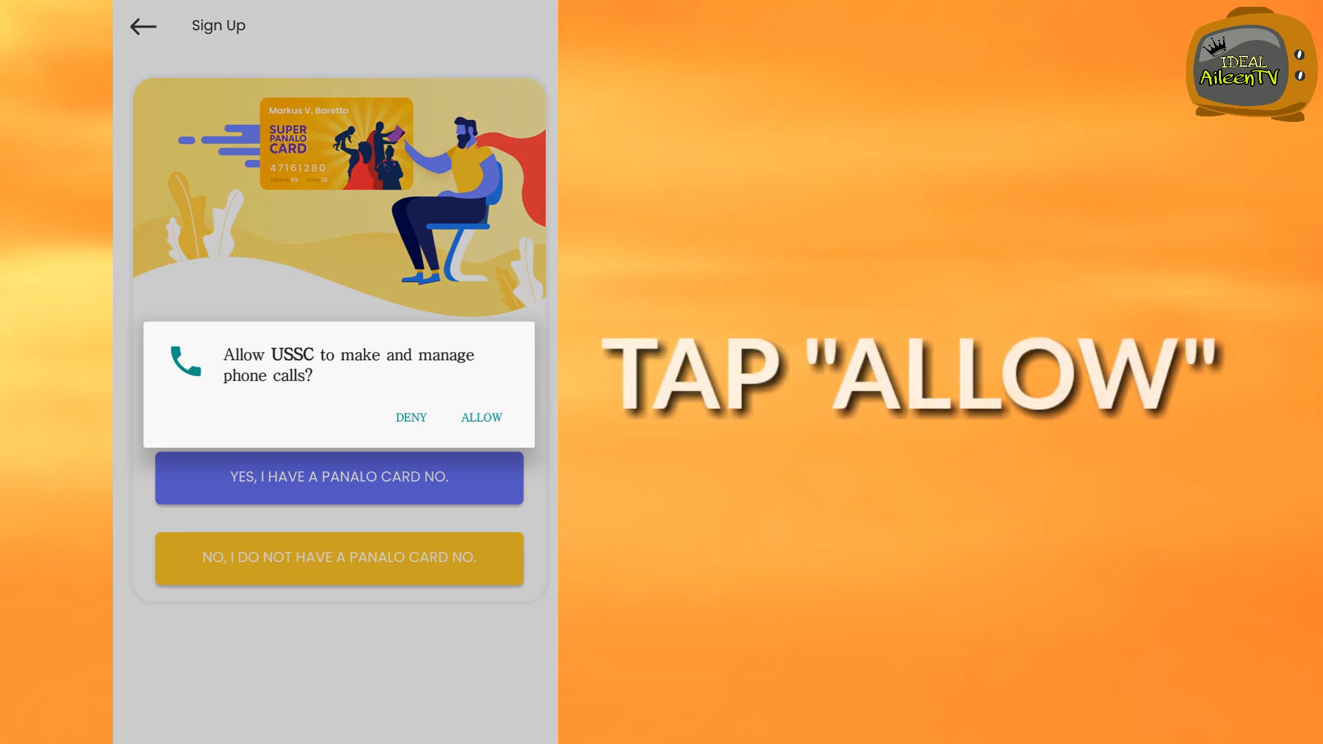
left_click(481, 416)
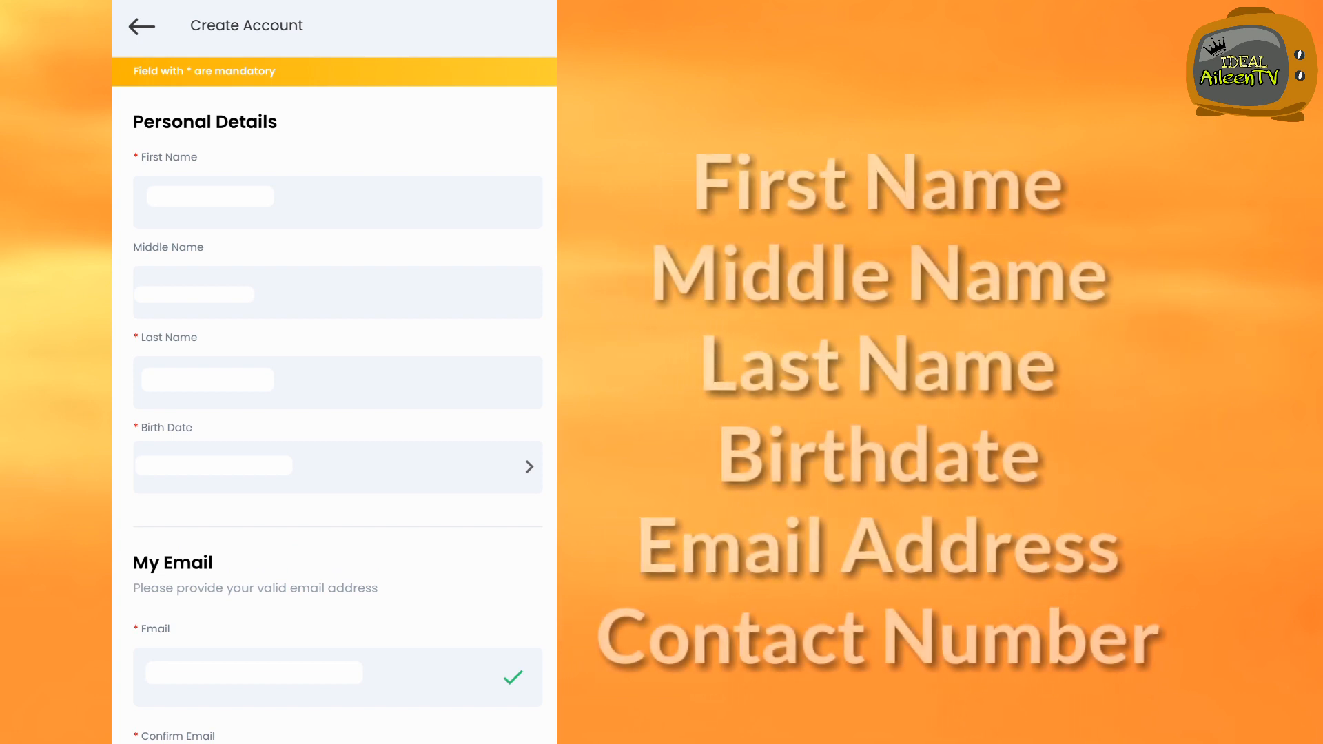
Step: Submit the personal details and mobile number, then verify with the six-digit SMS code
scroll("down", 3)
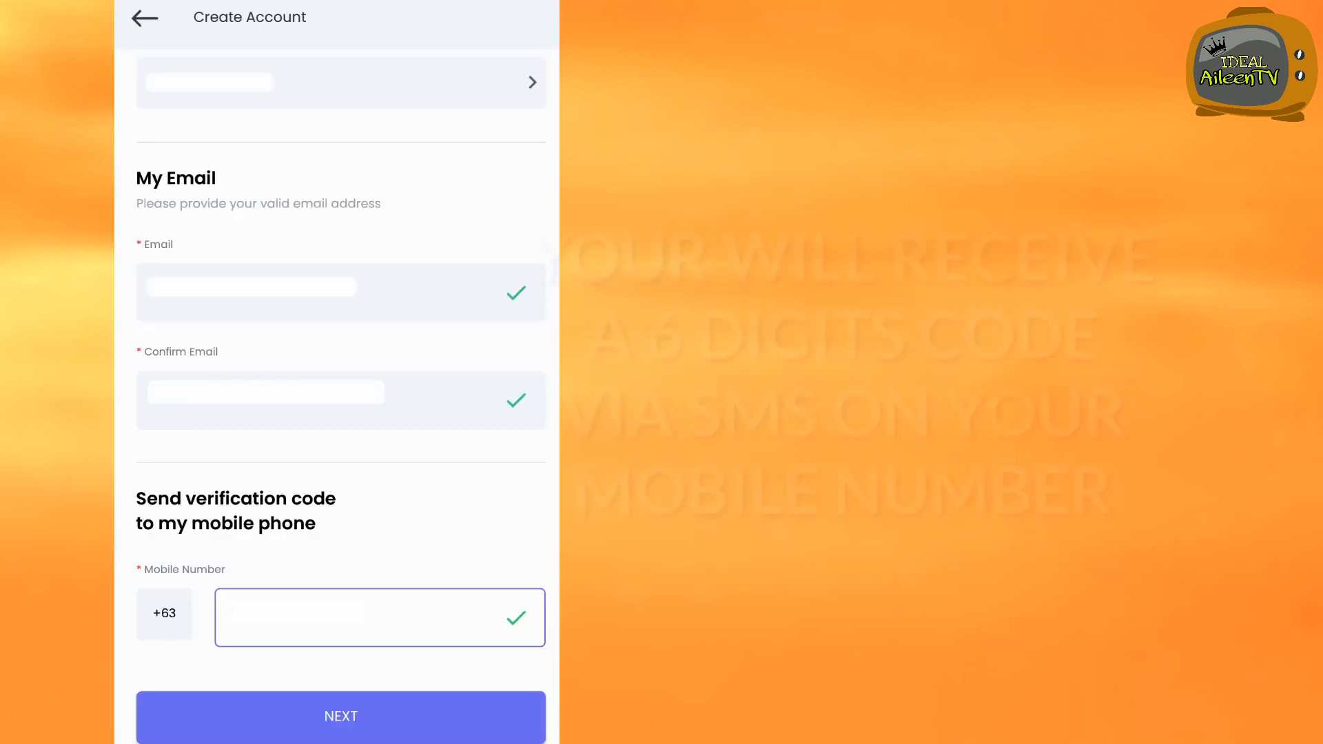
left_click(341, 717)
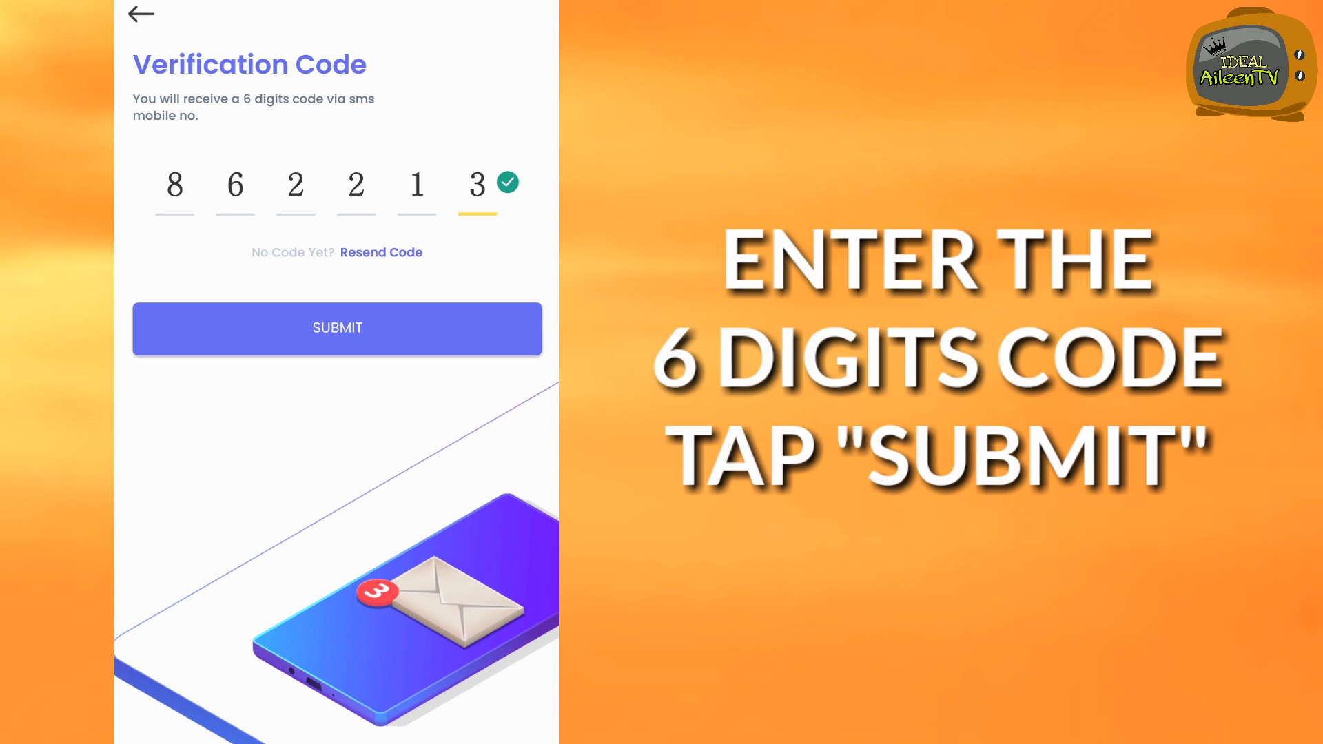
left_click(336, 328)
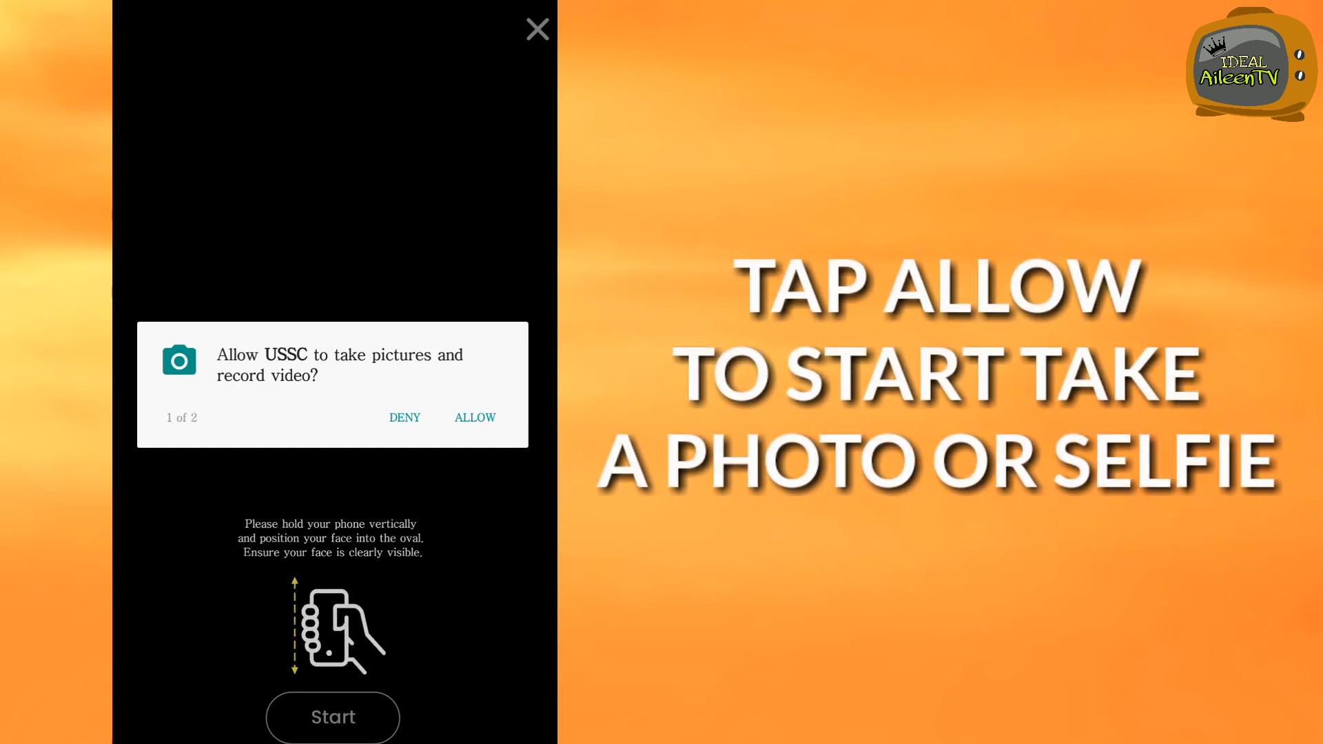
Step: Allow camera access and submit the ID document information
left_click(474, 416)
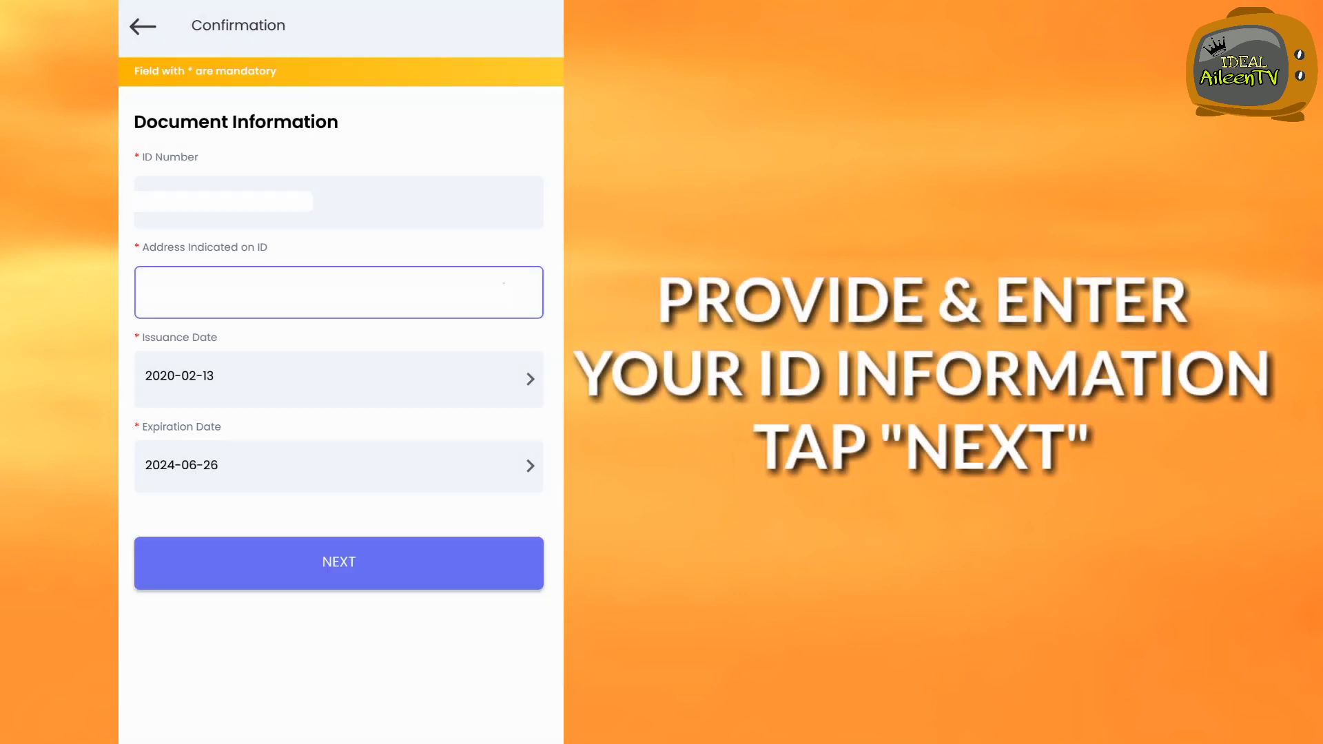
left_click(339, 562)
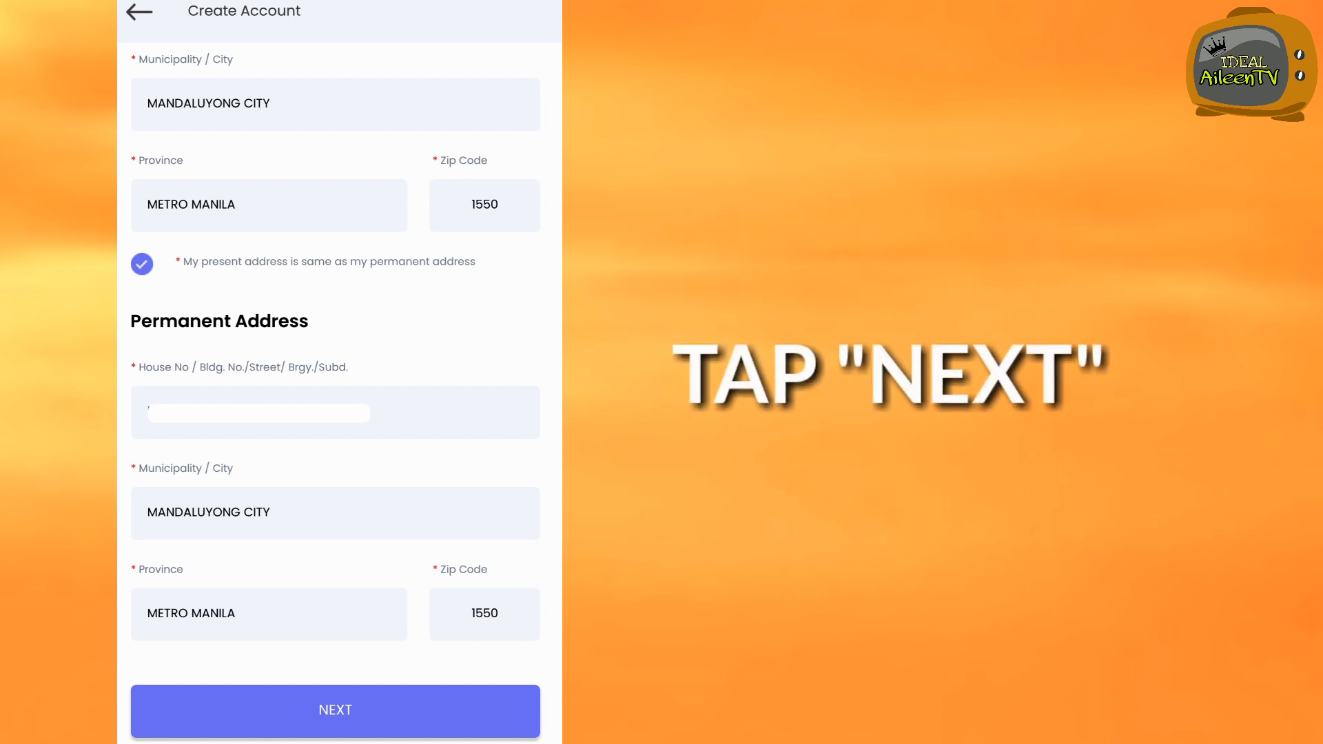
Step: Confirm present and permanent addresses and submit employment details with nature of business
left_click(335, 709)
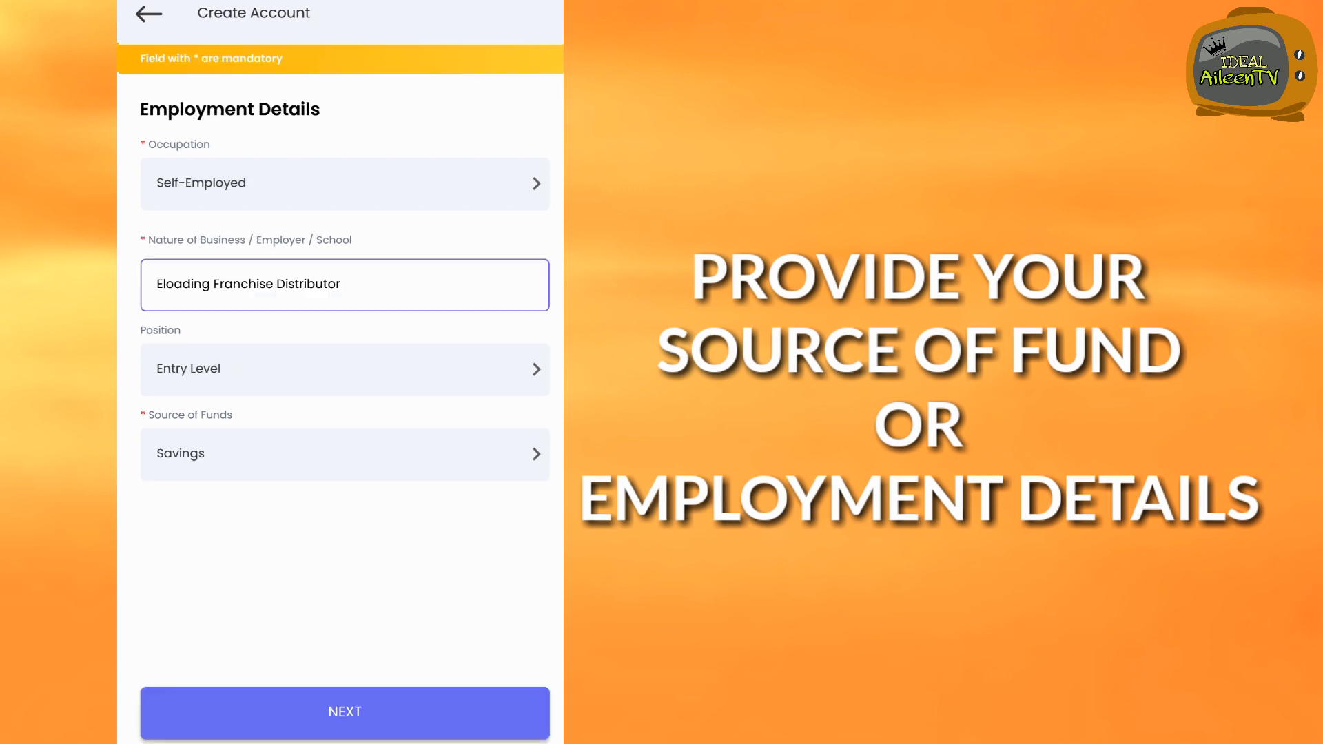
left_click(345, 284)
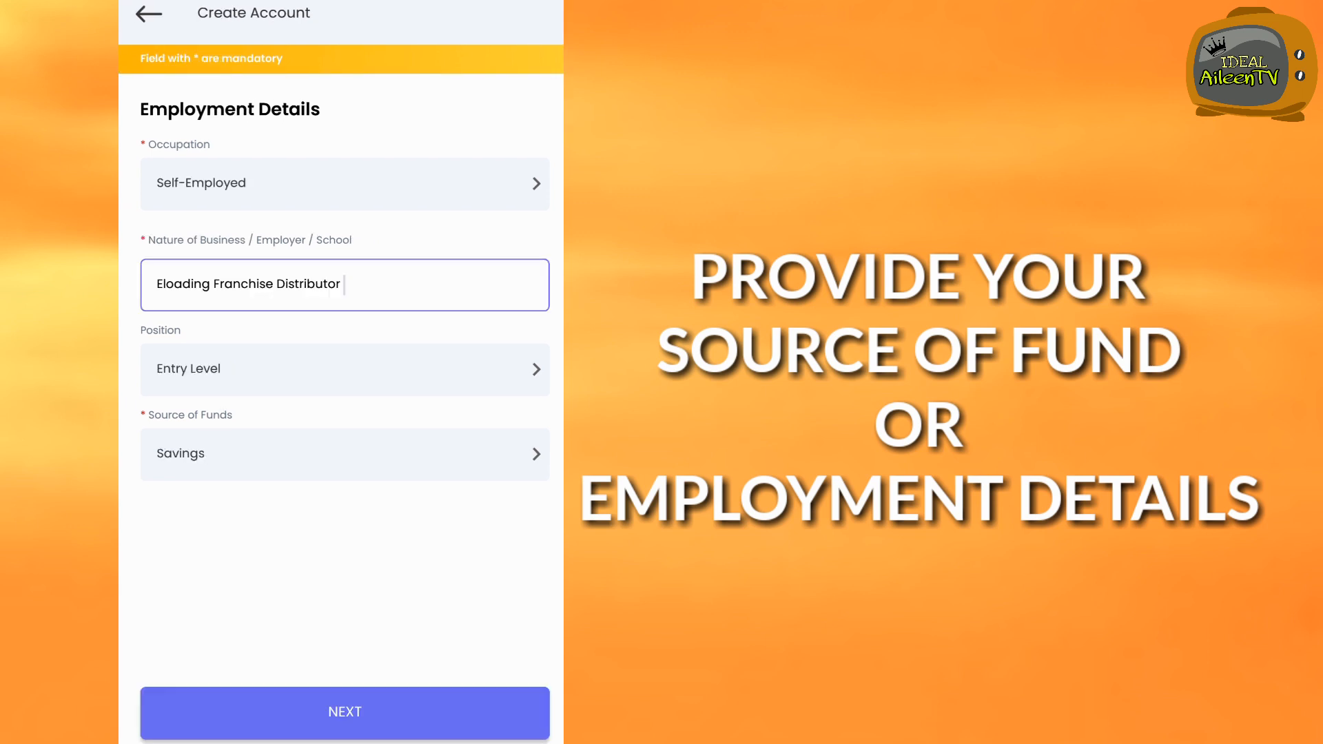
left_click(345, 711)
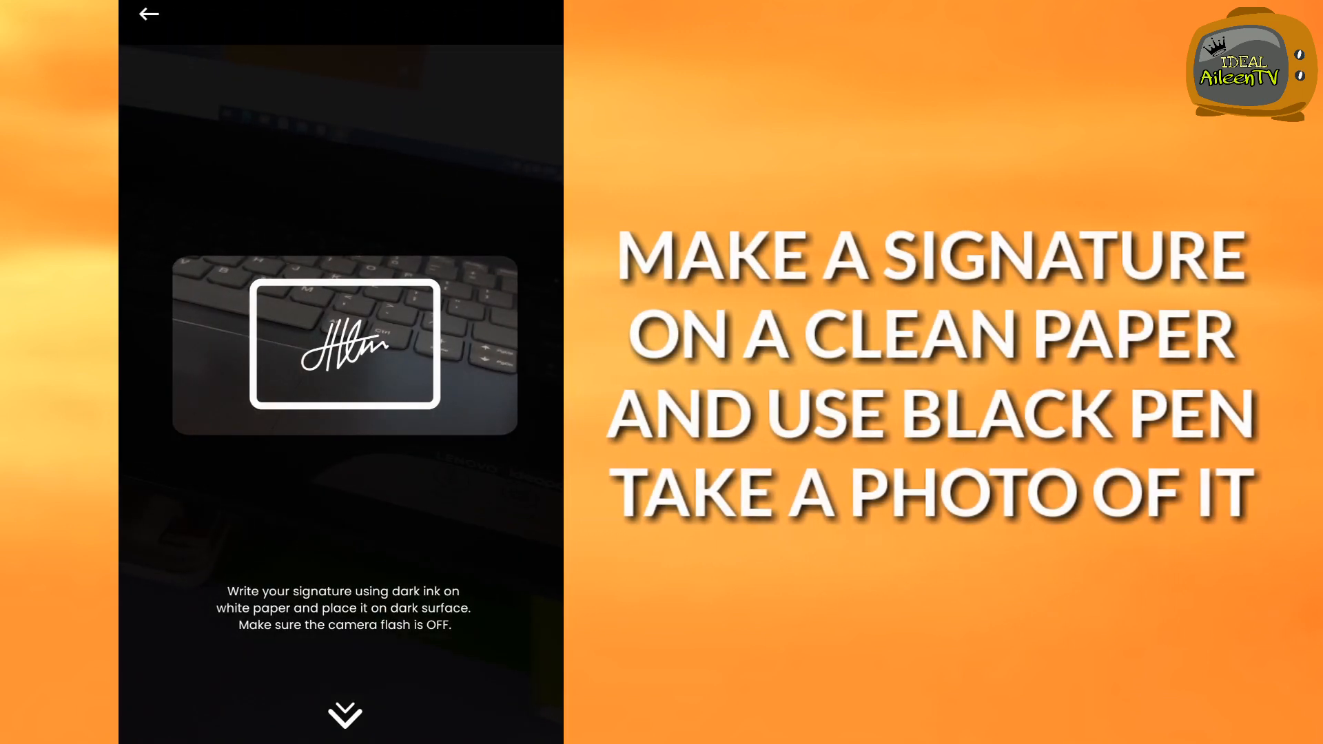
Step: Photograph the signature and accept the captured photo
left_click(339, 697)
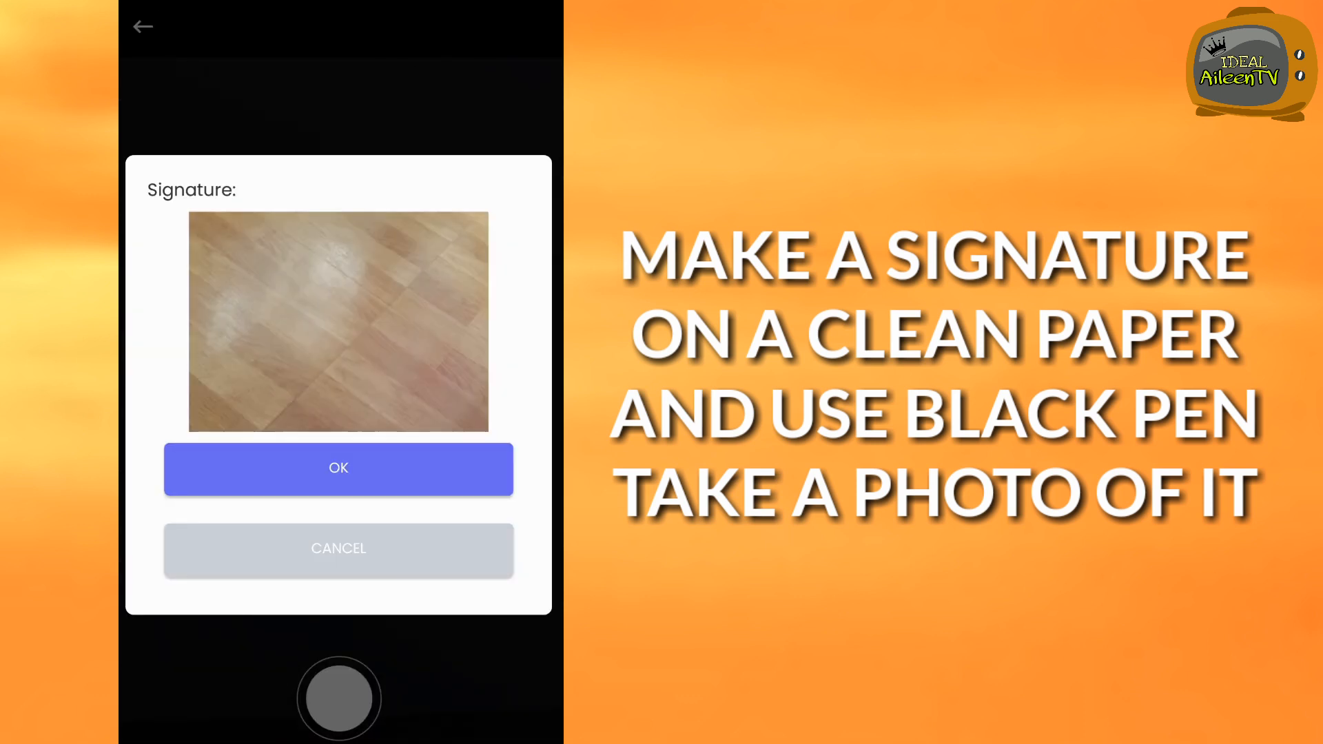
left_click(338, 468)
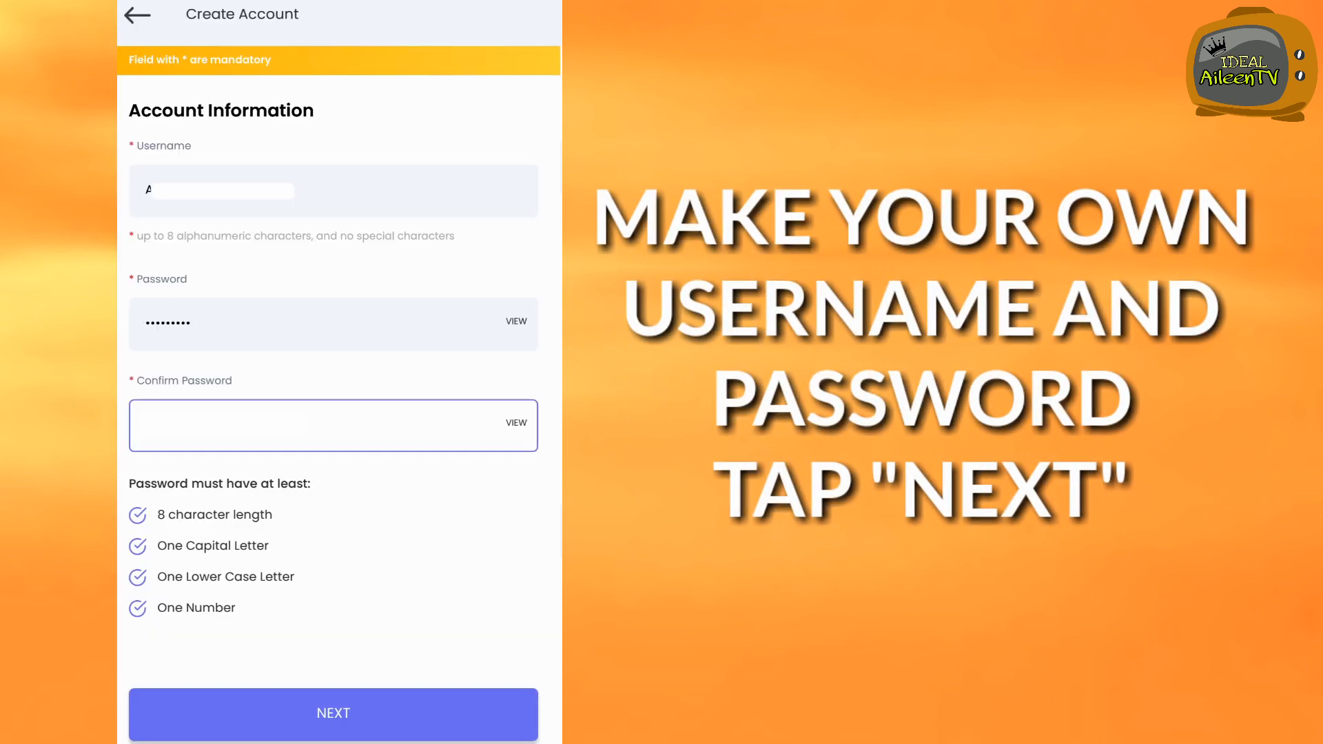
Step: Submit username and password, confirm the reviewed registration, and dismiss the congratulations notice
left_click(332, 714)
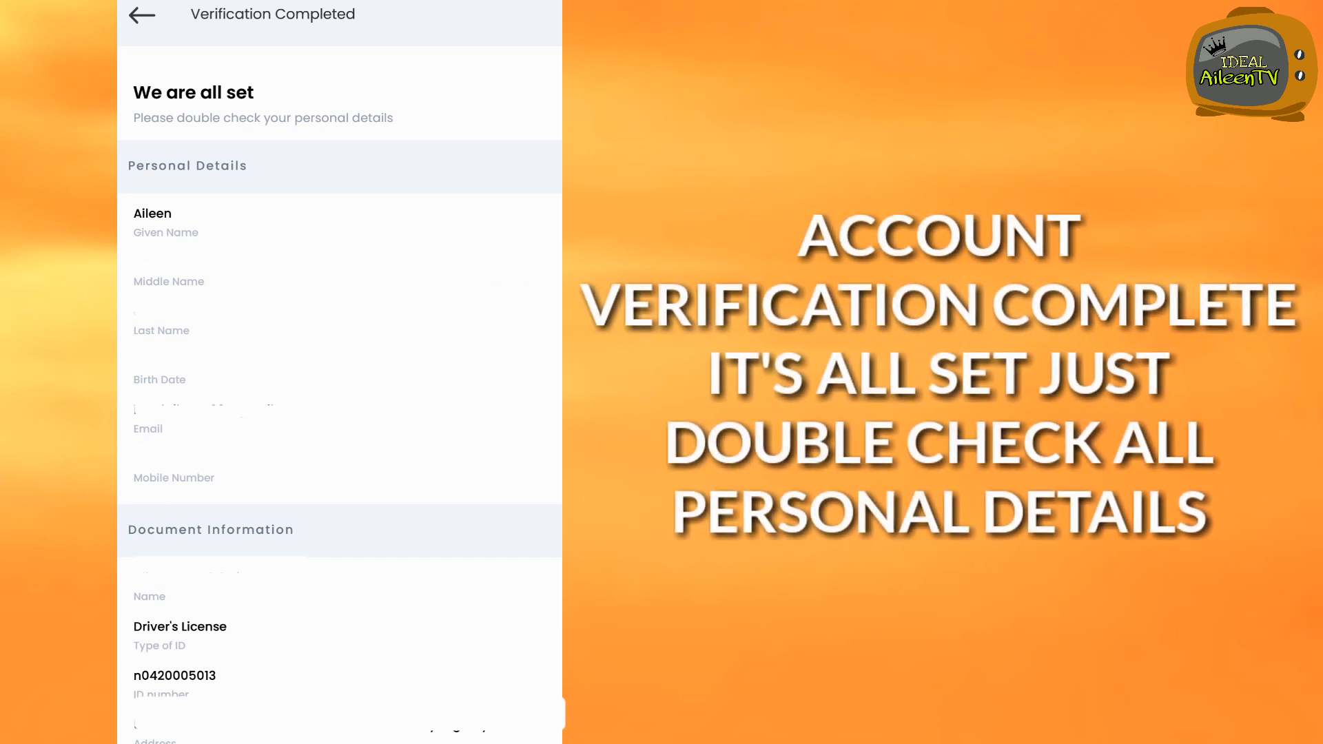
scroll("down", 3)
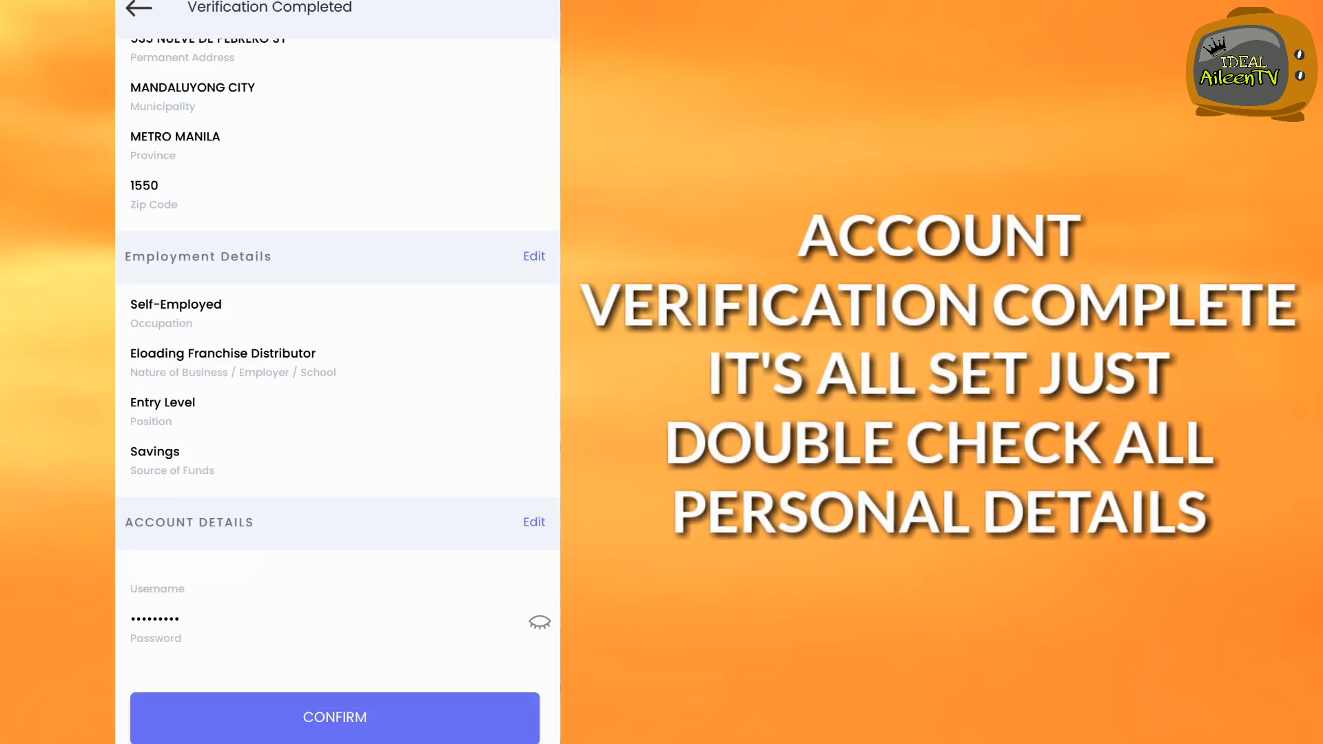
left_click(333, 716)
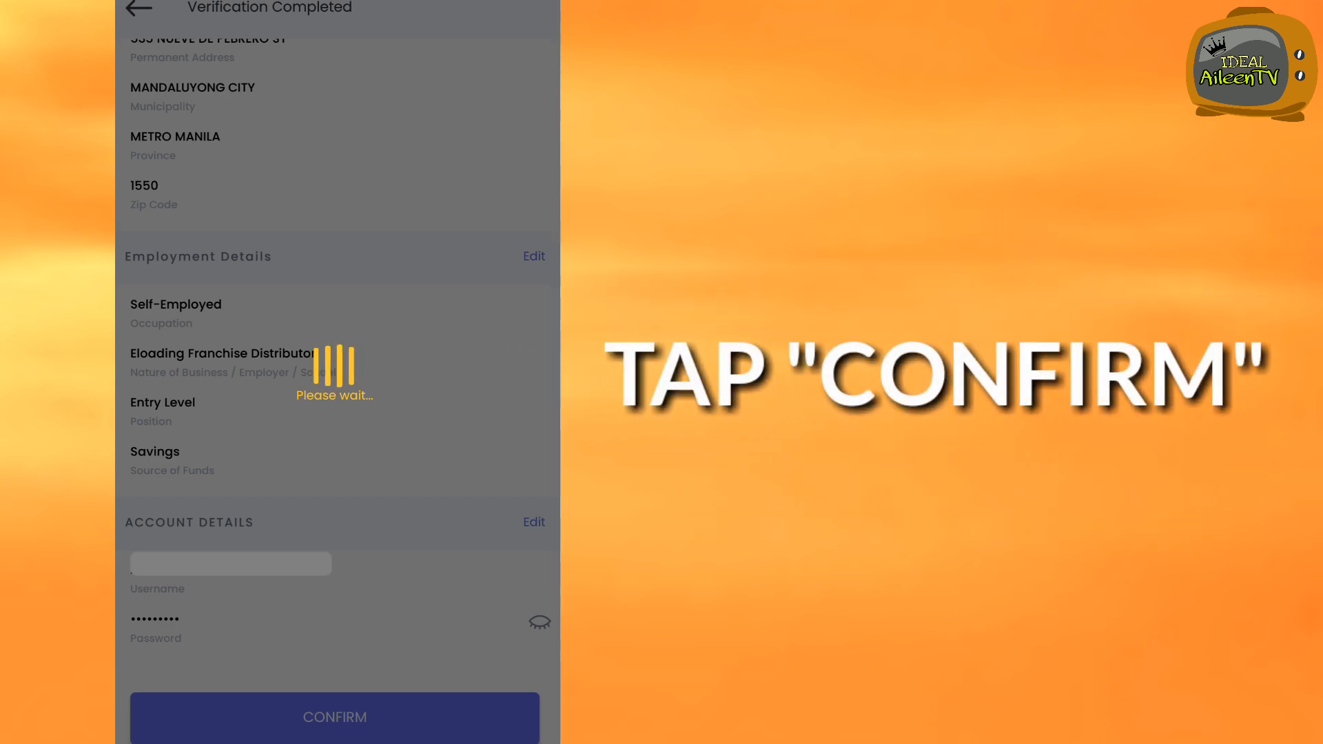
left_click(334, 716)
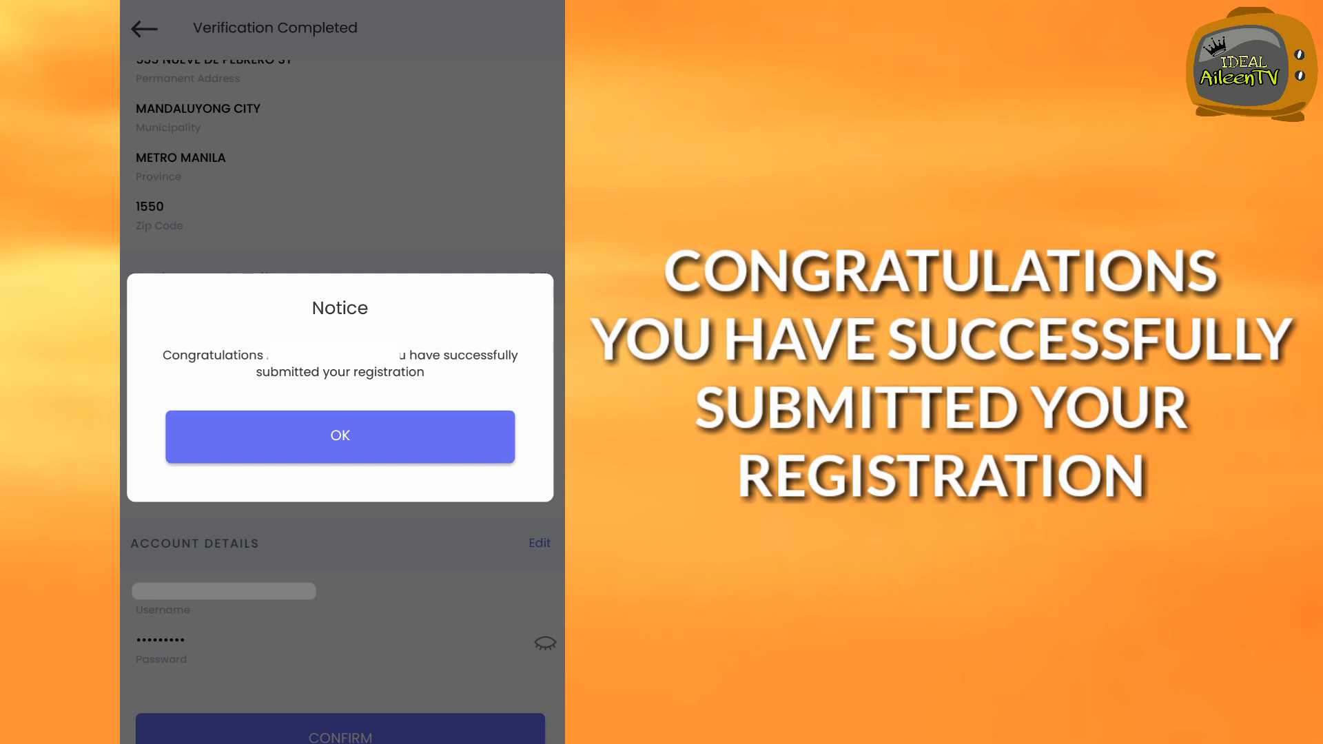
left_click(338, 437)
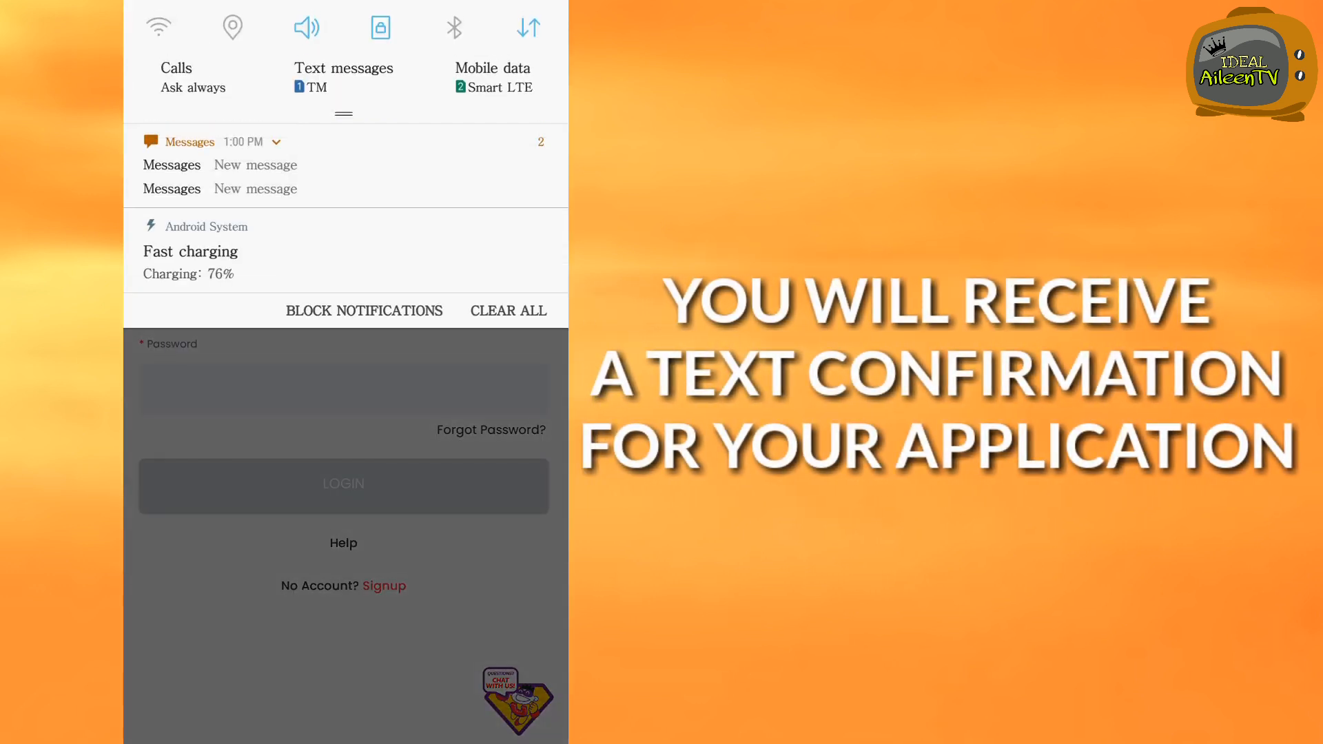
Step: Clear the notification panel and log in with the registered username and password
left_click(277, 141)
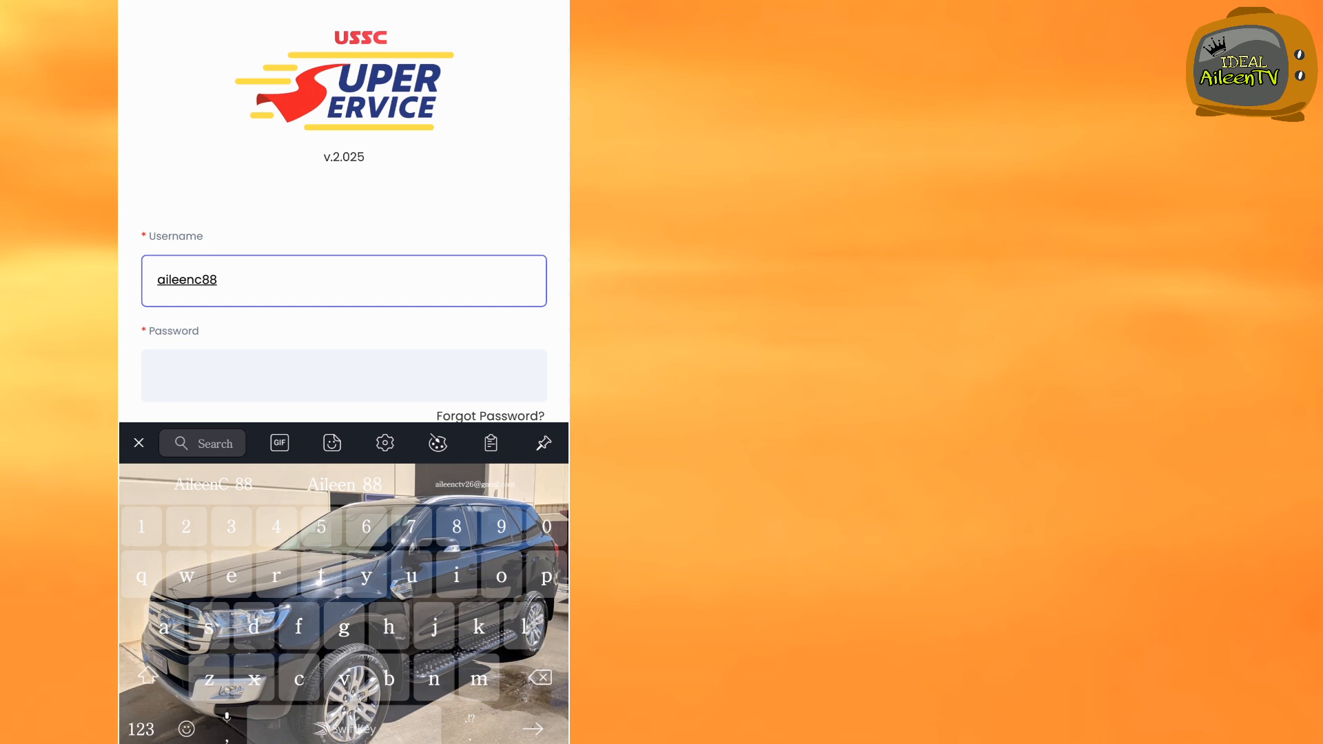
left_click(343, 374)
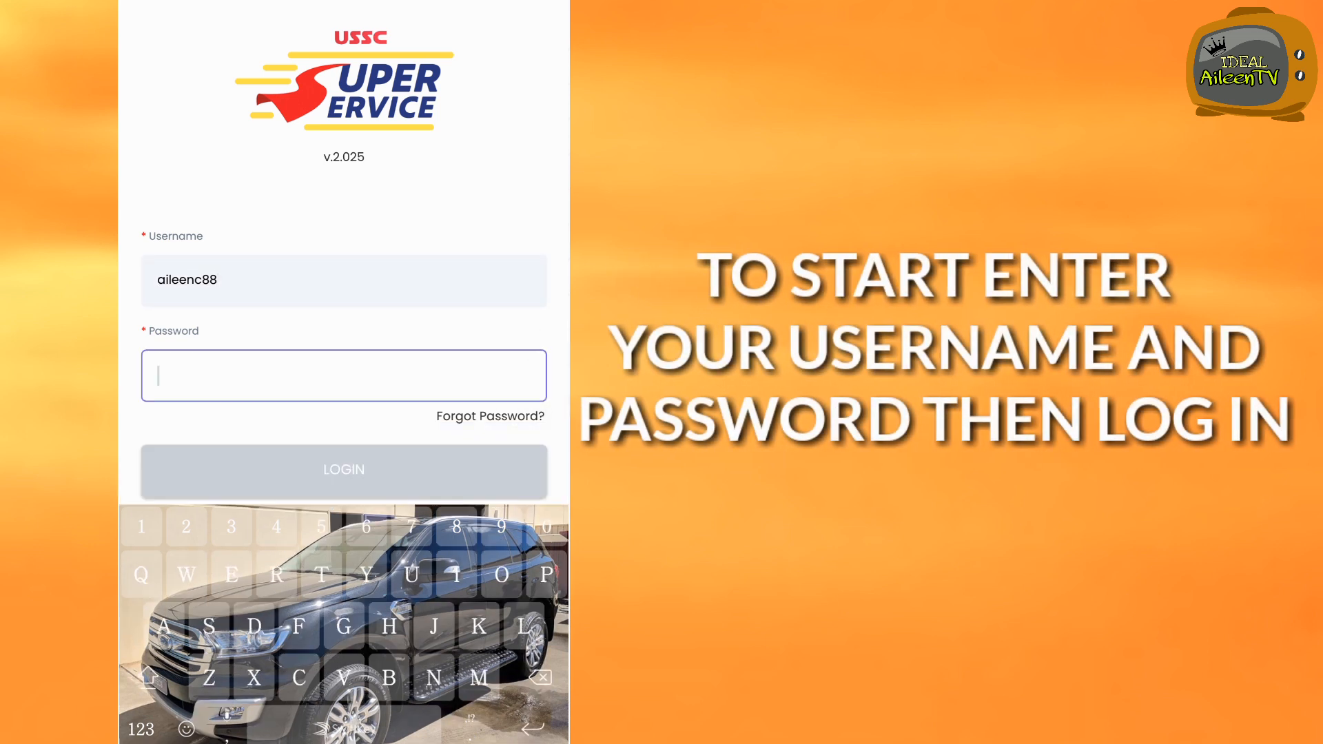
type("i")
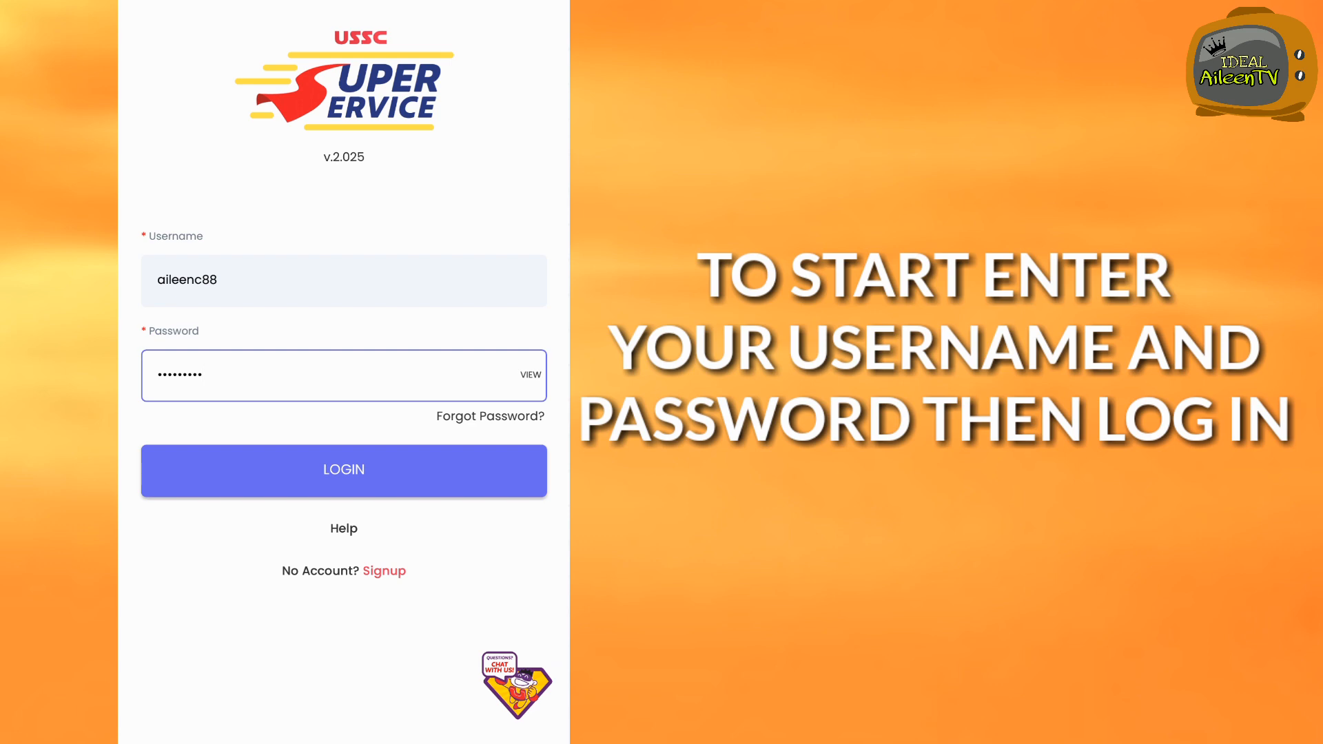
left_click(344, 470)
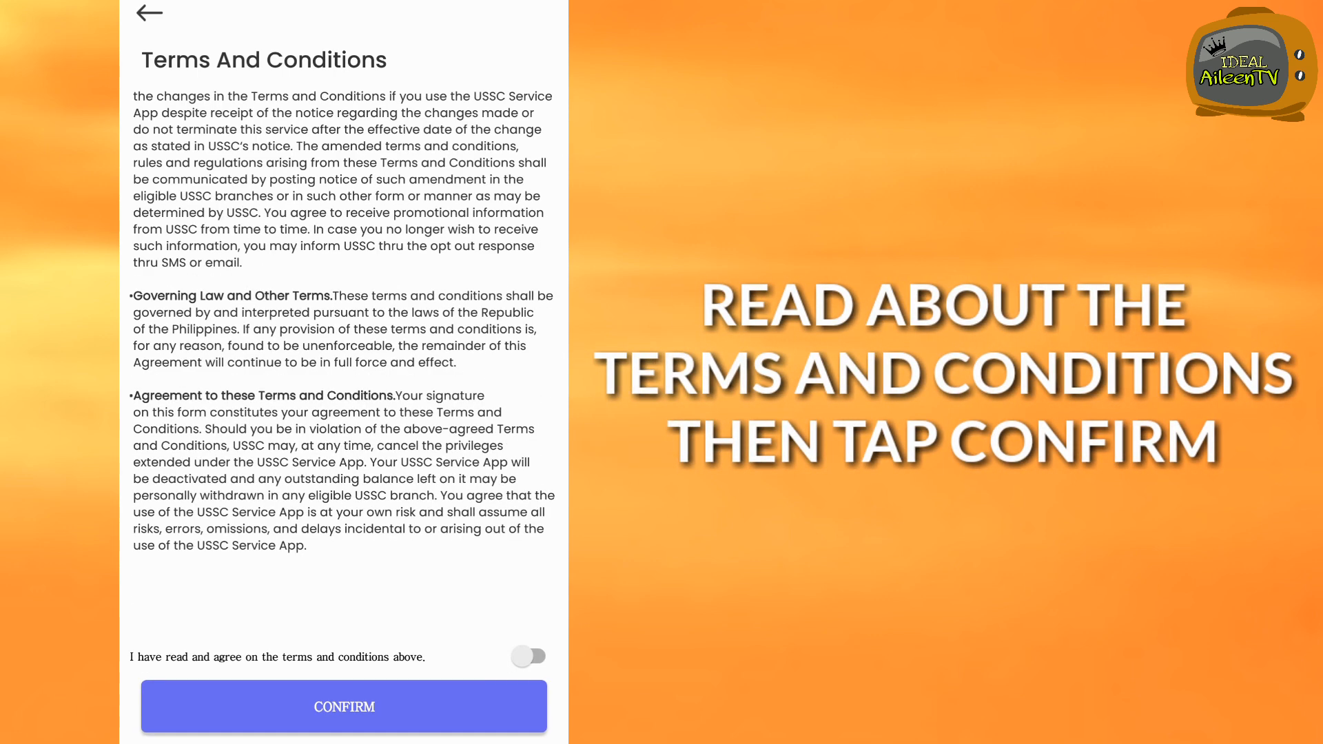
Step: Agree to the Terms and Conditions and submit the six-digit one-time password
left_click(529, 656)
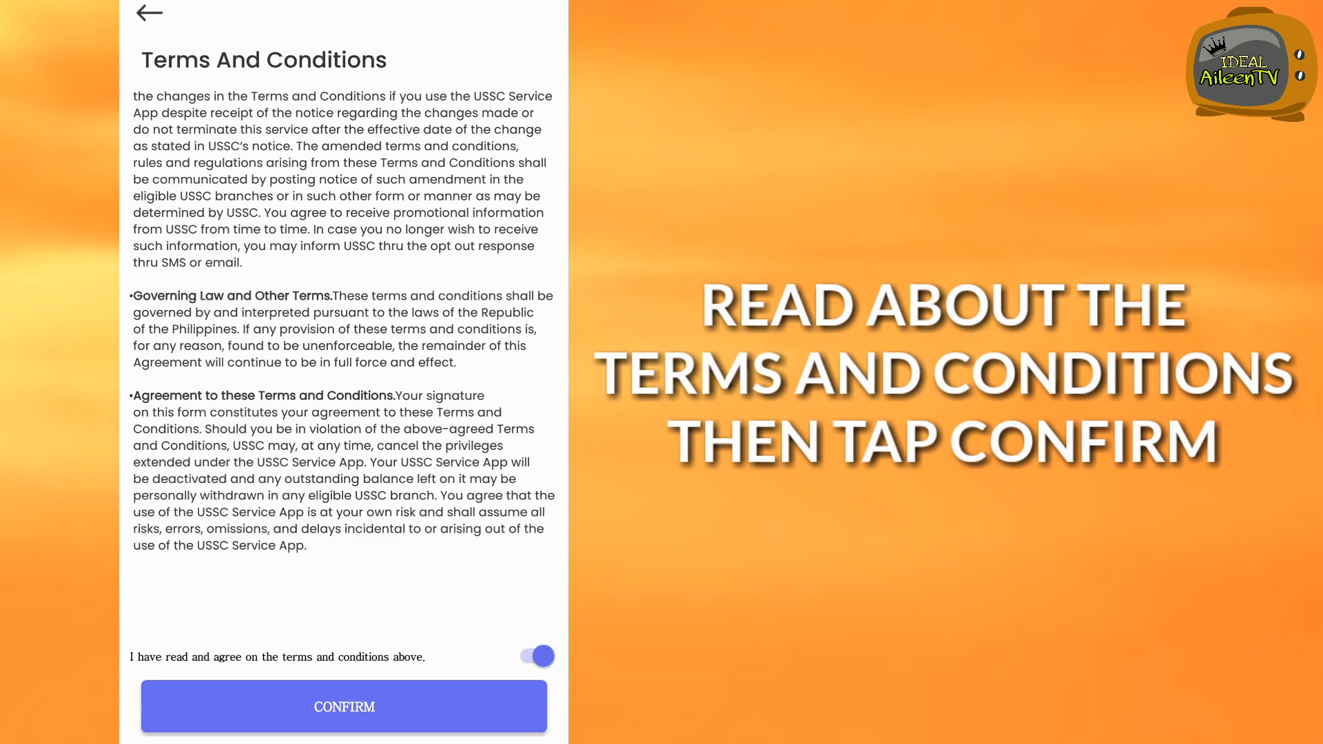
left_click(344, 706)
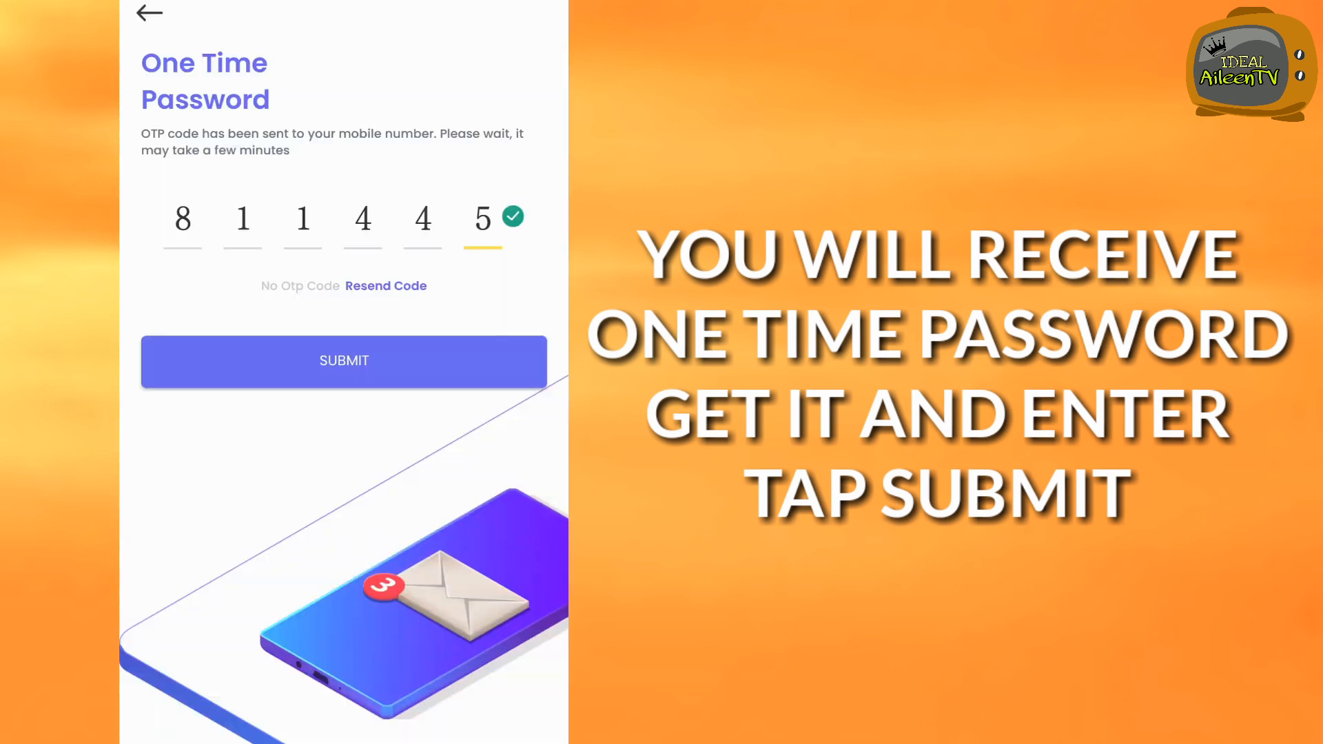
left_click(343, 359)
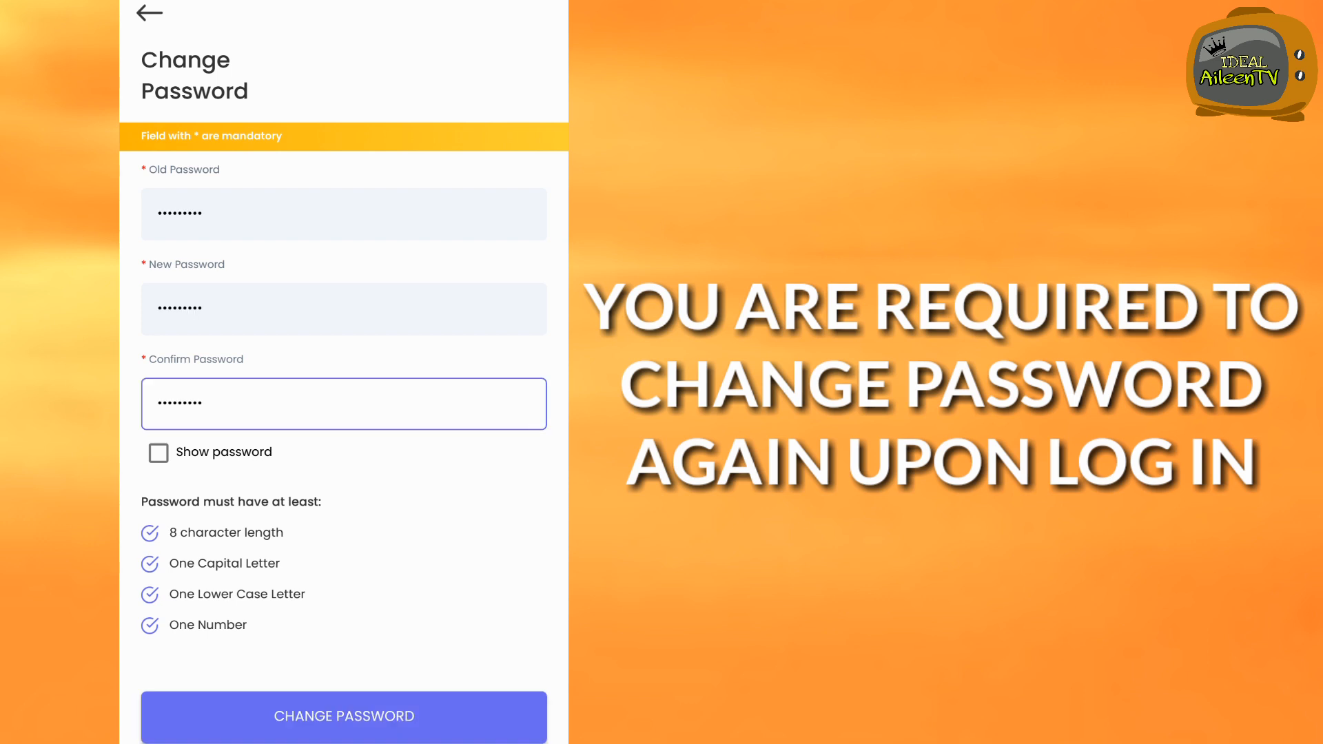
Step: Submit the password change, fixing it after the lowercase-letter warning, returning to login
left_click(156, 404)
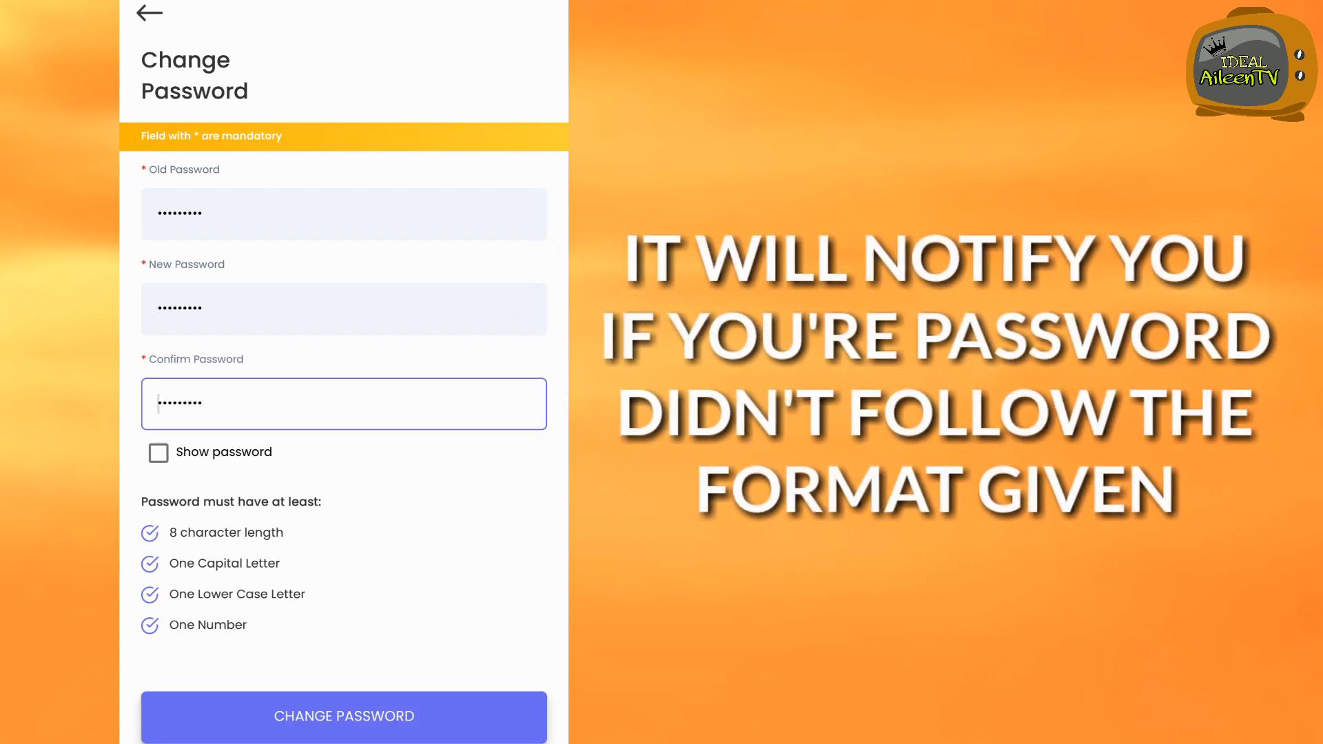
left_click(344, 716)
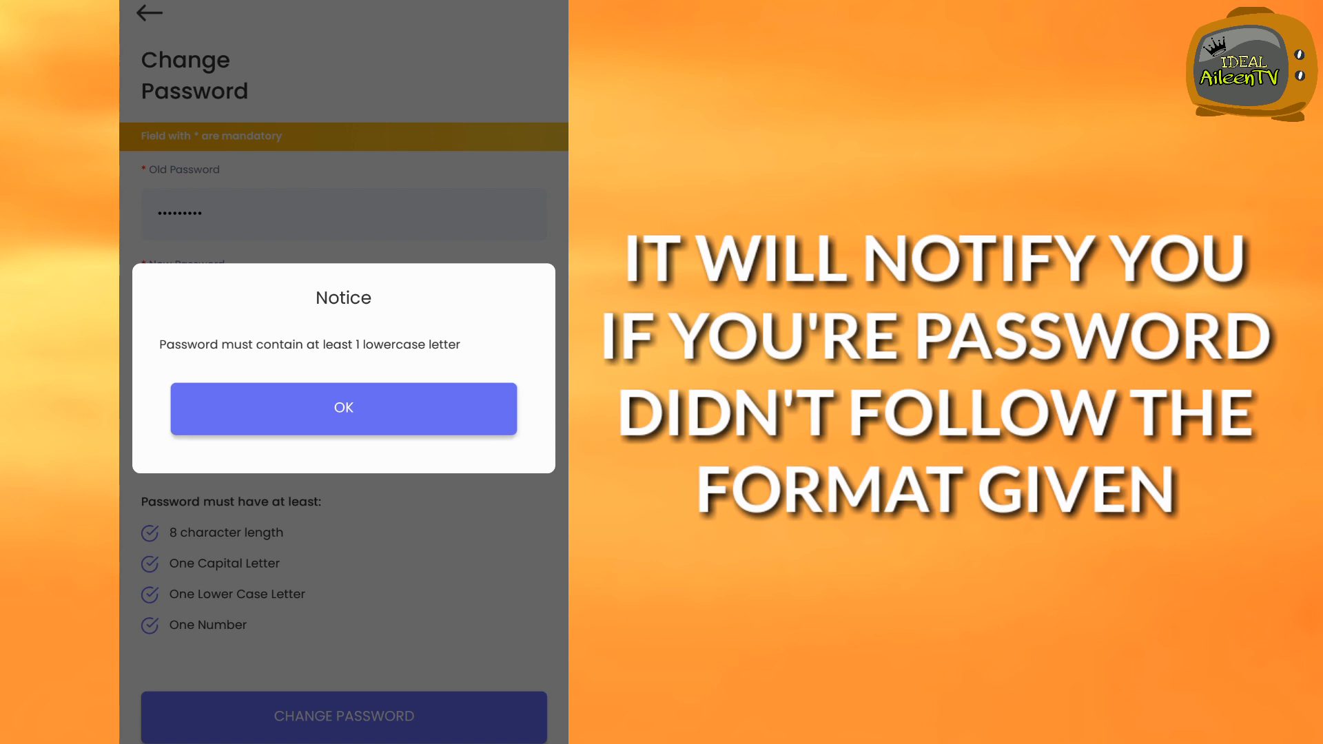
left_click(344, 408)
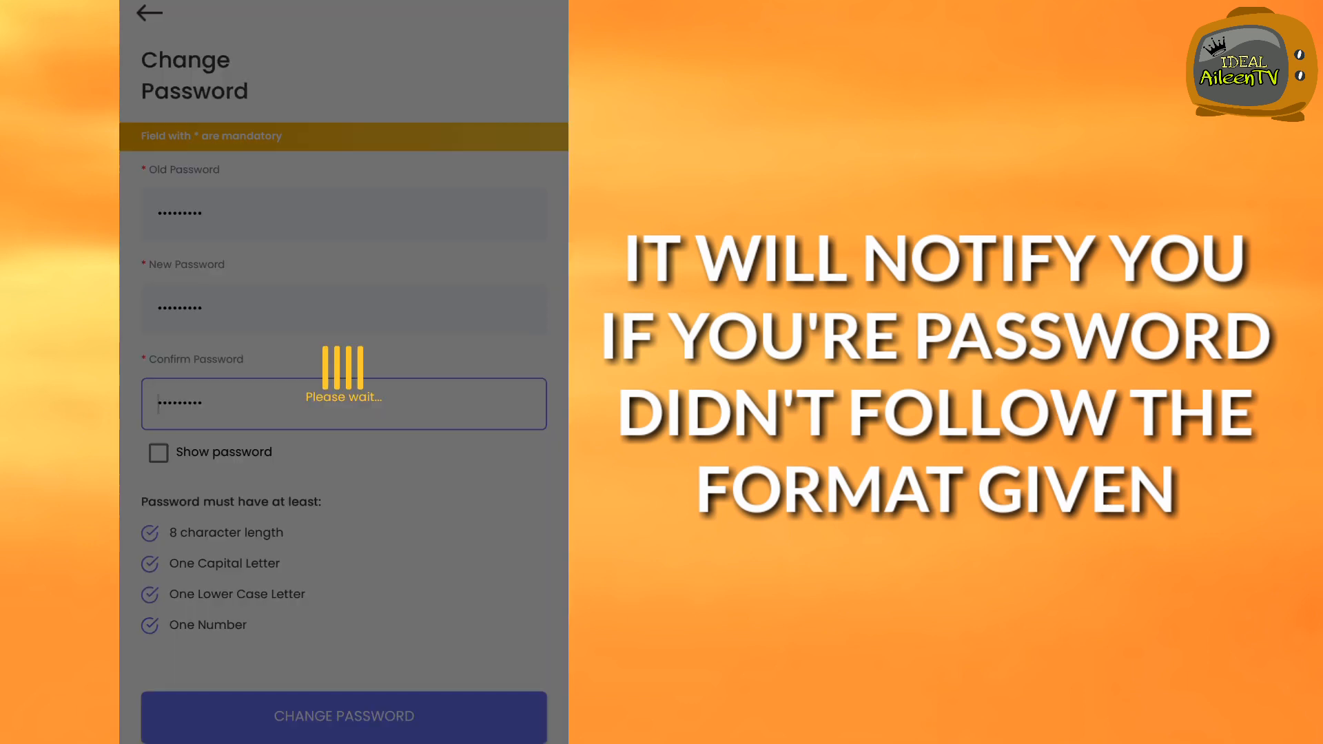
left_click(343, 717)
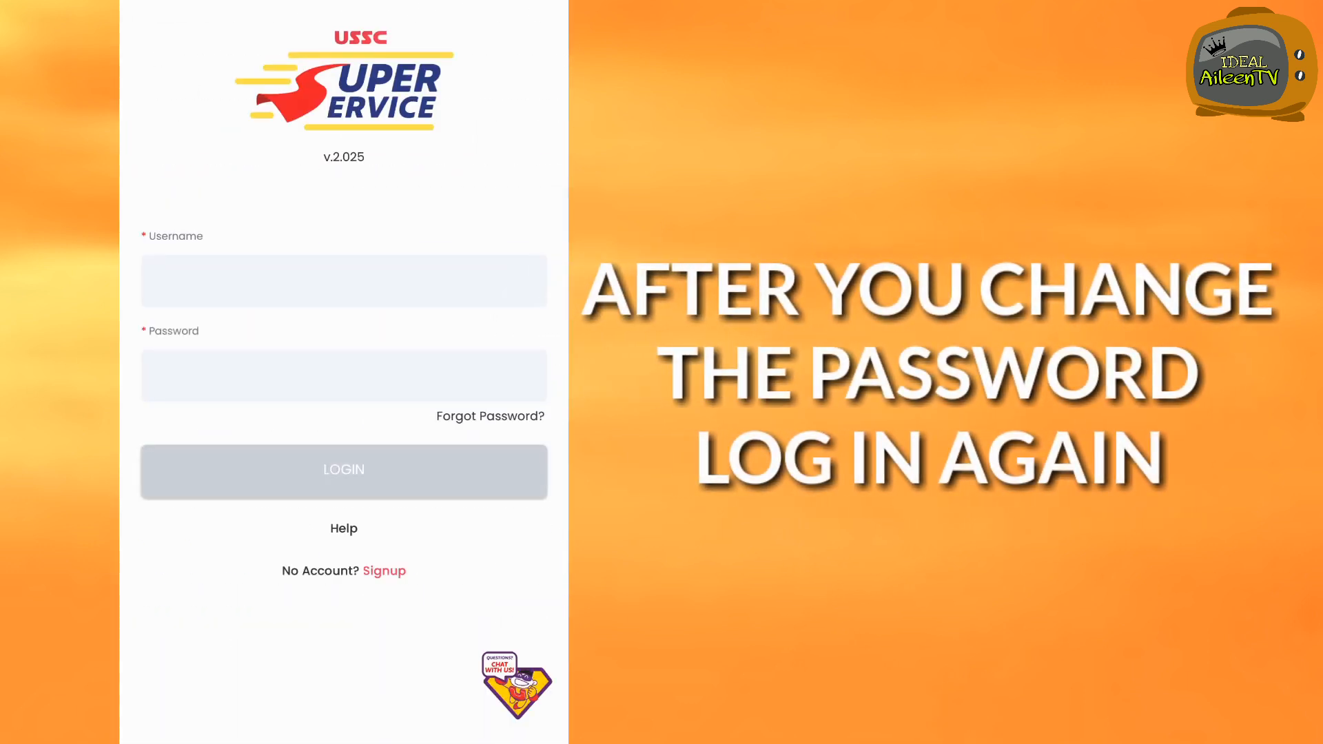
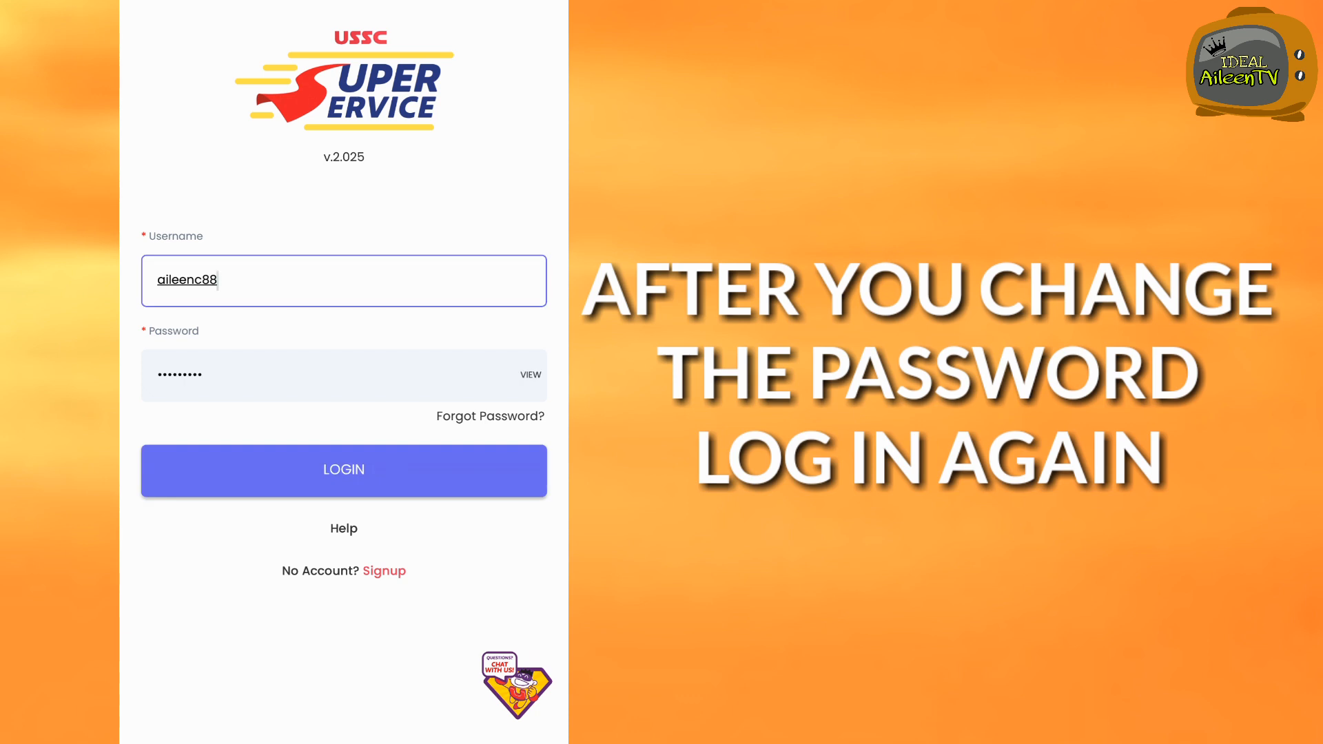
left_click(343, 470)
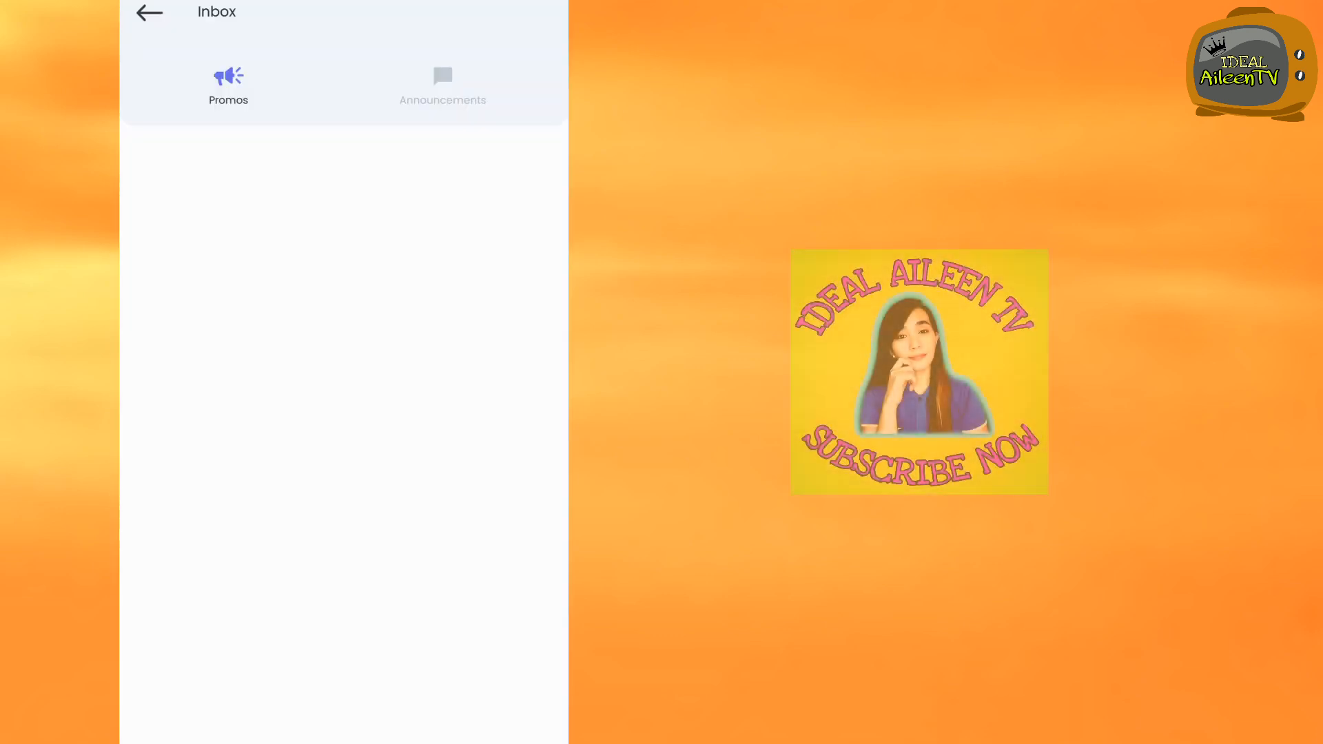
left_click(148, 13)
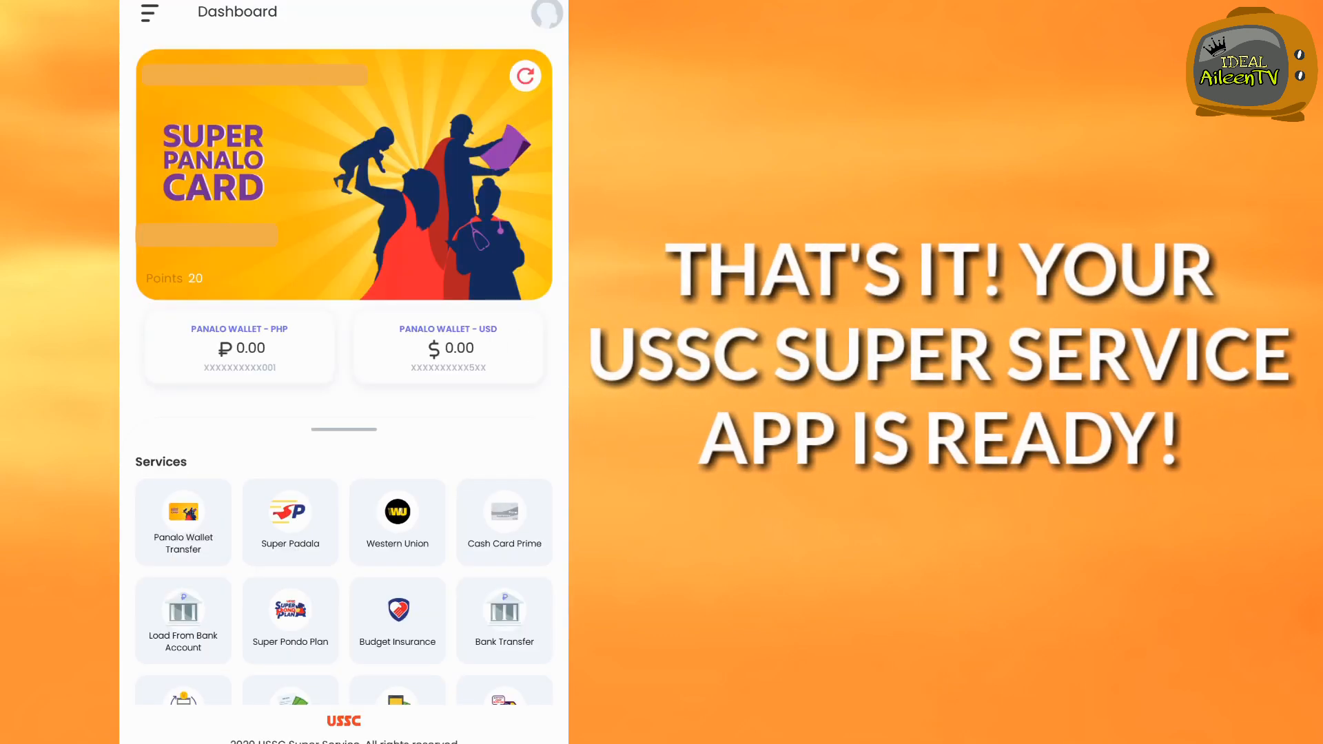